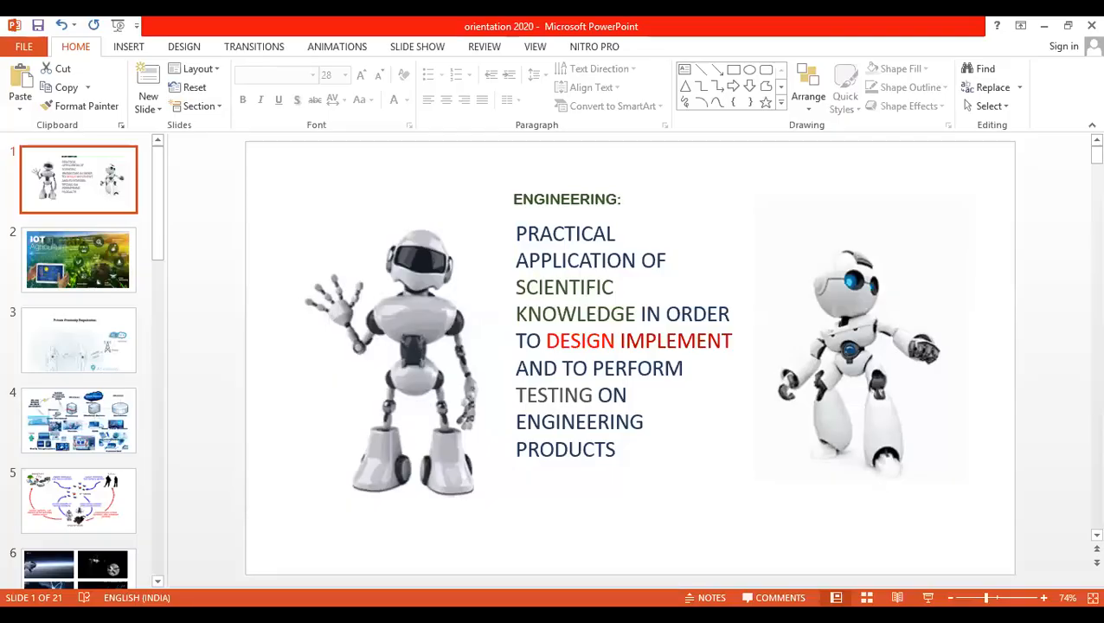
- Show slide 2, the IoT in Agriculture image slide
{"action": "left_click", "coordinate": [78, 260]}
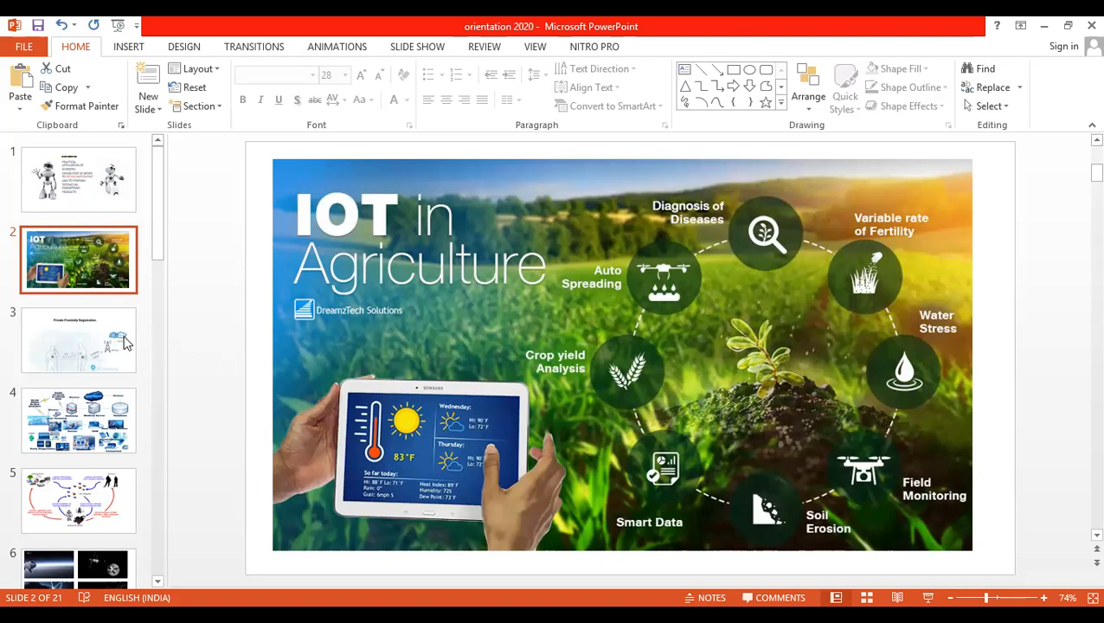
- Show slide 3, showing BLE and LoRaWAN links to Intel Cloud
{"action": "left_click", "coordinate": [77, 340]}
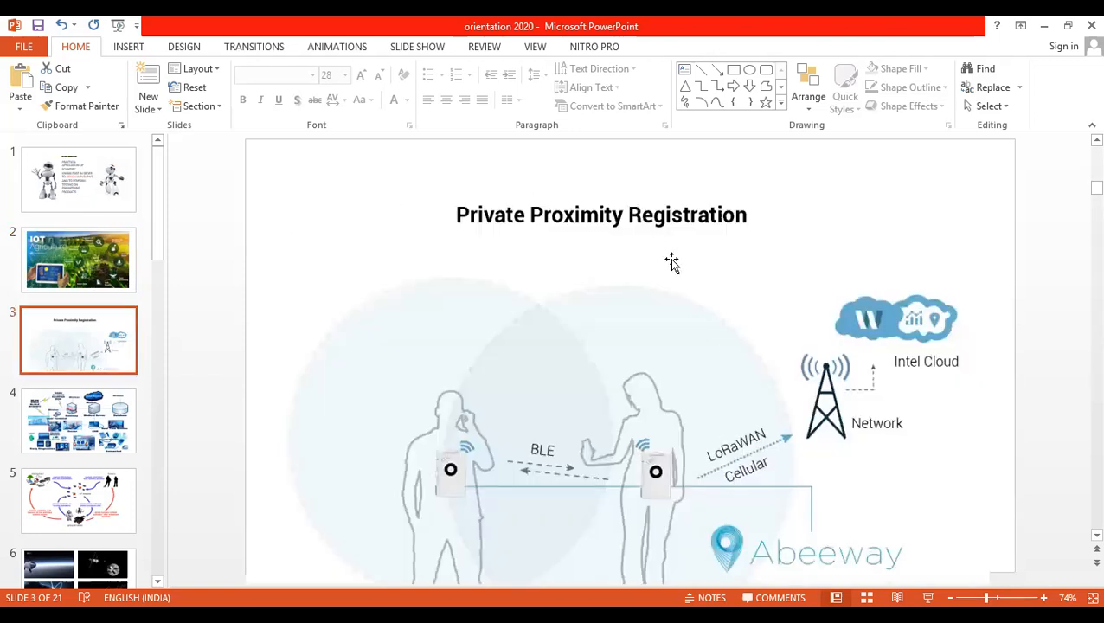
{"action": "mouse_move", "coordinate": [651, 449]}
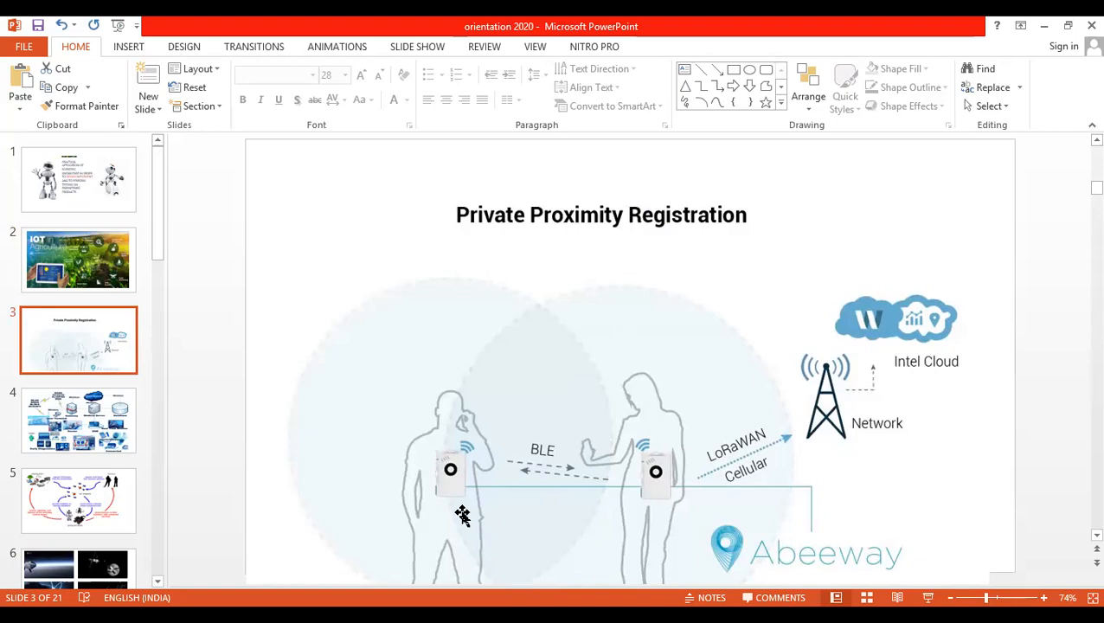
{"action": "mouse_move", "coordinate": [653, 511]}
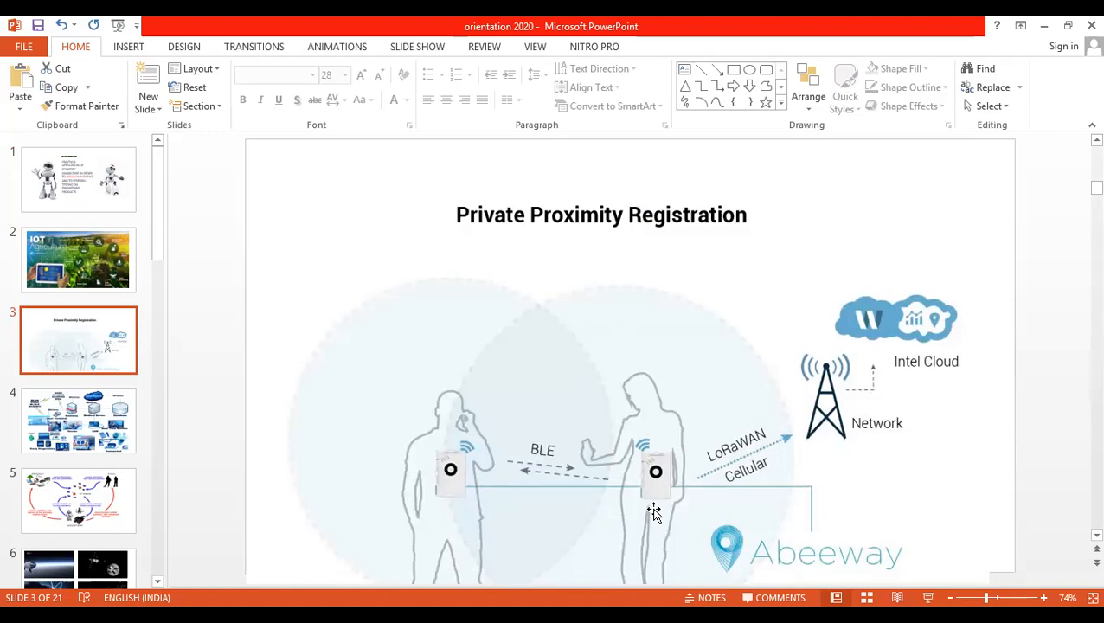
{"action": "mouse_move", "coordinate": [708, 460]}
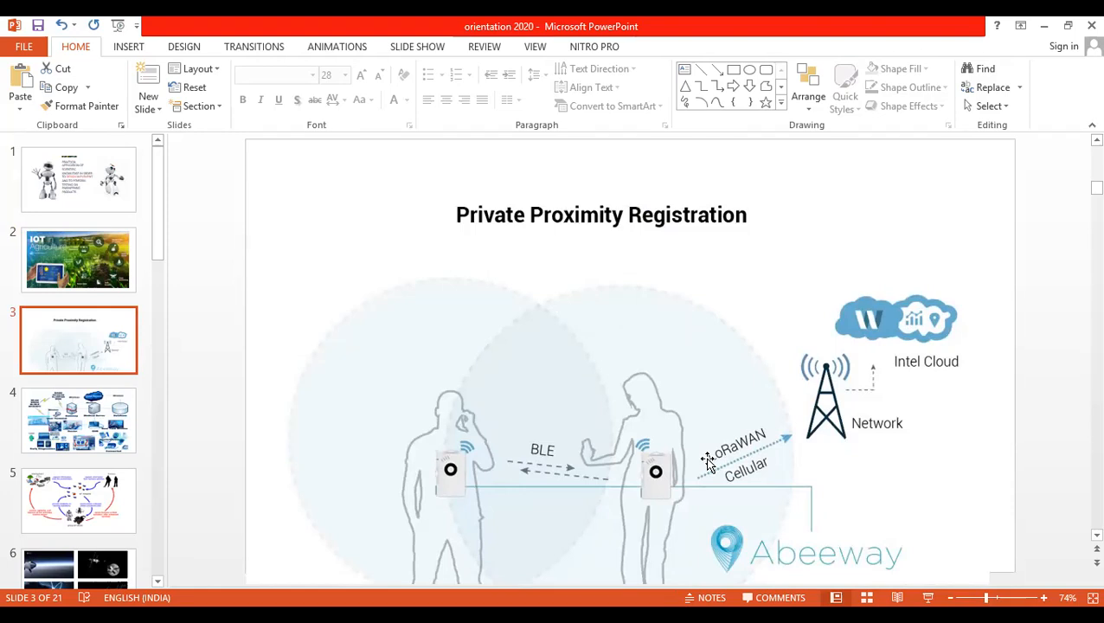
{"action": "mouse_move", "coordinate": [812, 407]}
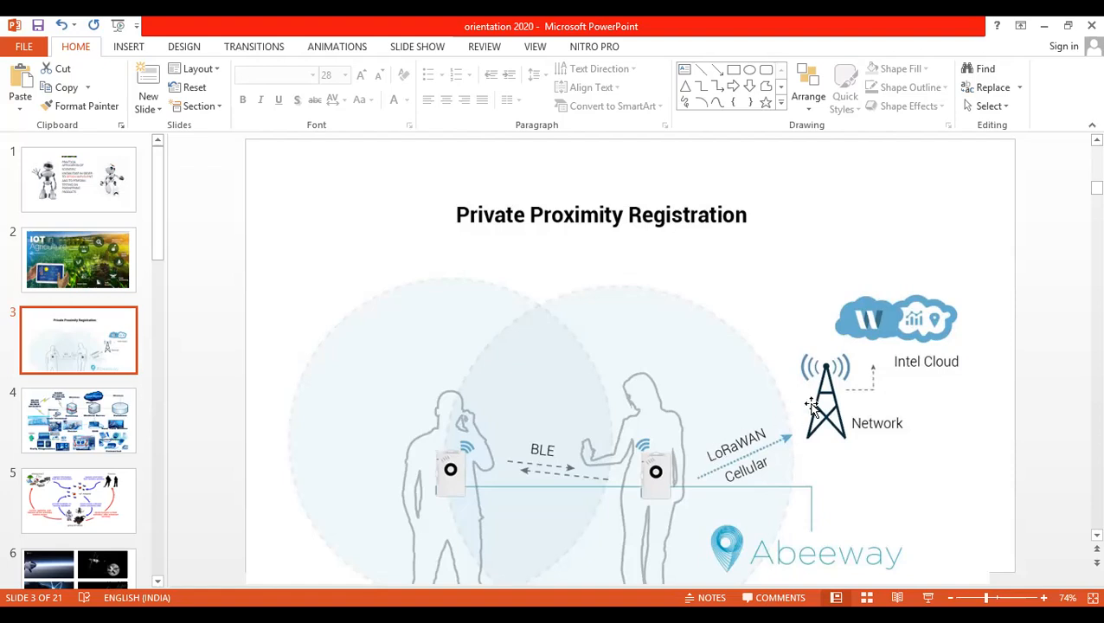
{"action": "mouse_move", "coordinate": [953, 381]}
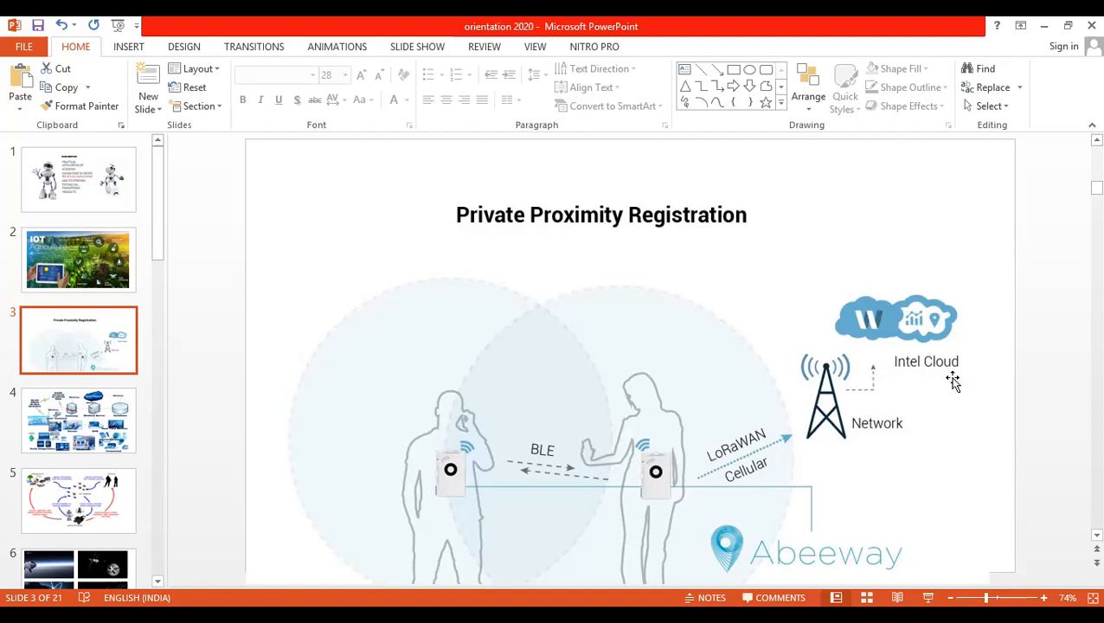
{"action": "mouse_move", "coordinate": [924, 289]}
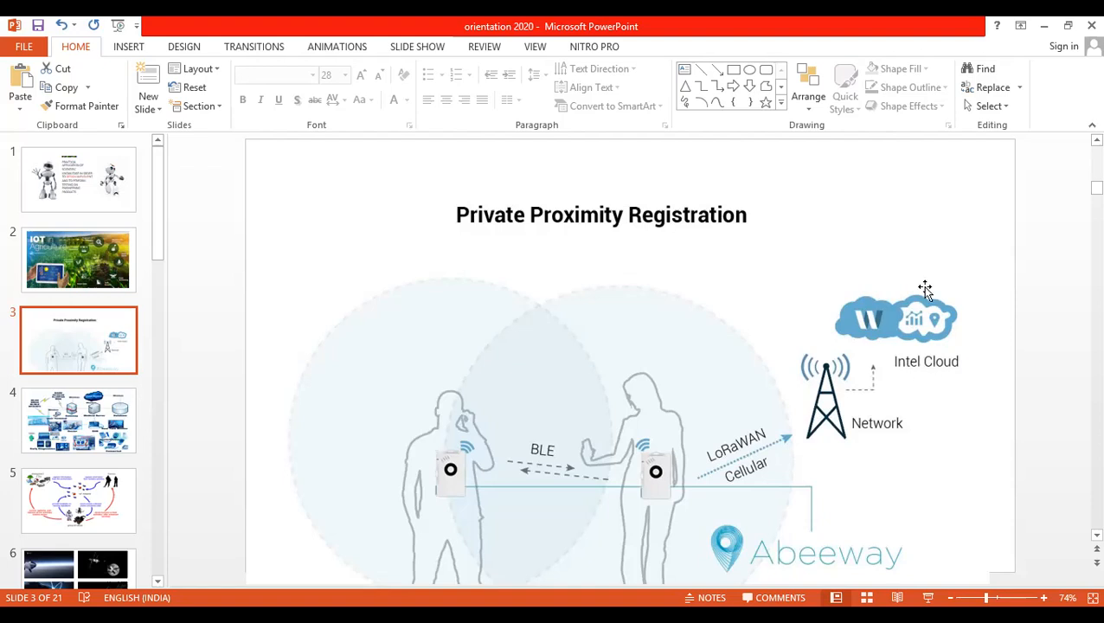
{"action": "mouse_move", "coordinate": [863, 294]}
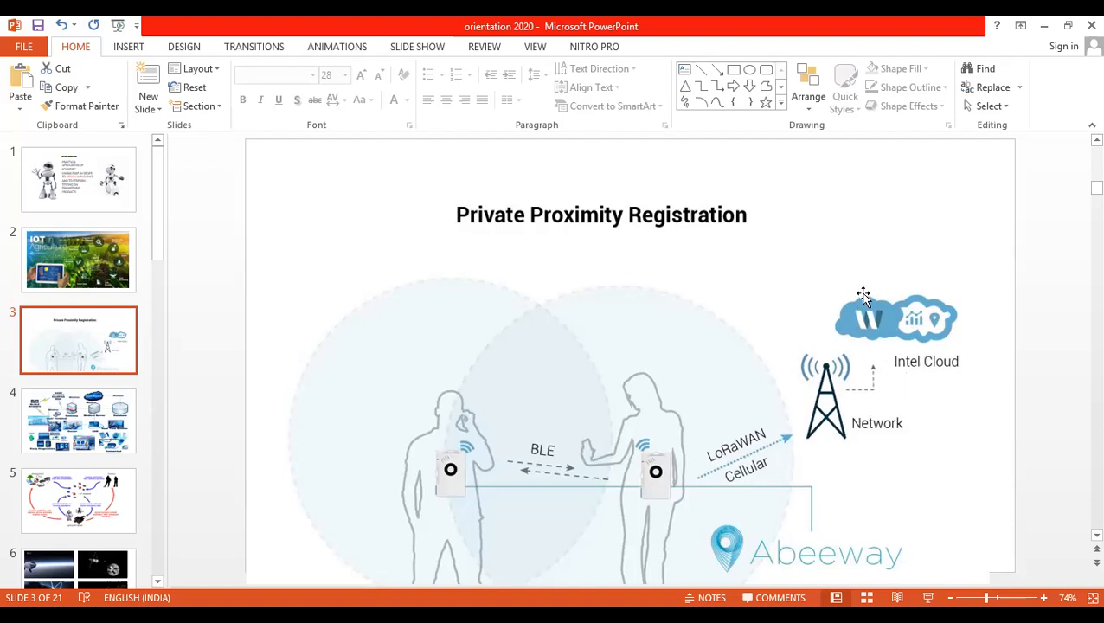
{"action": "mouse_move", "coordinate": [902, 382]}
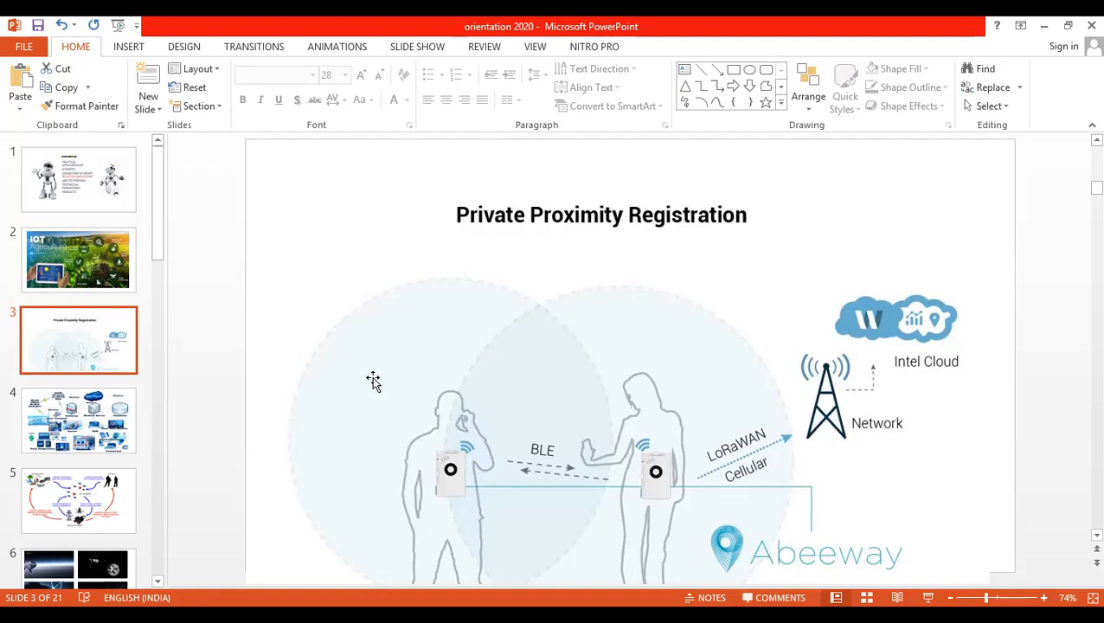
- Show slide 4, the healthcare IoT network diagram linking patients, gateway and cloud
{"action": "left_click", "coordinate": [78, 421]}
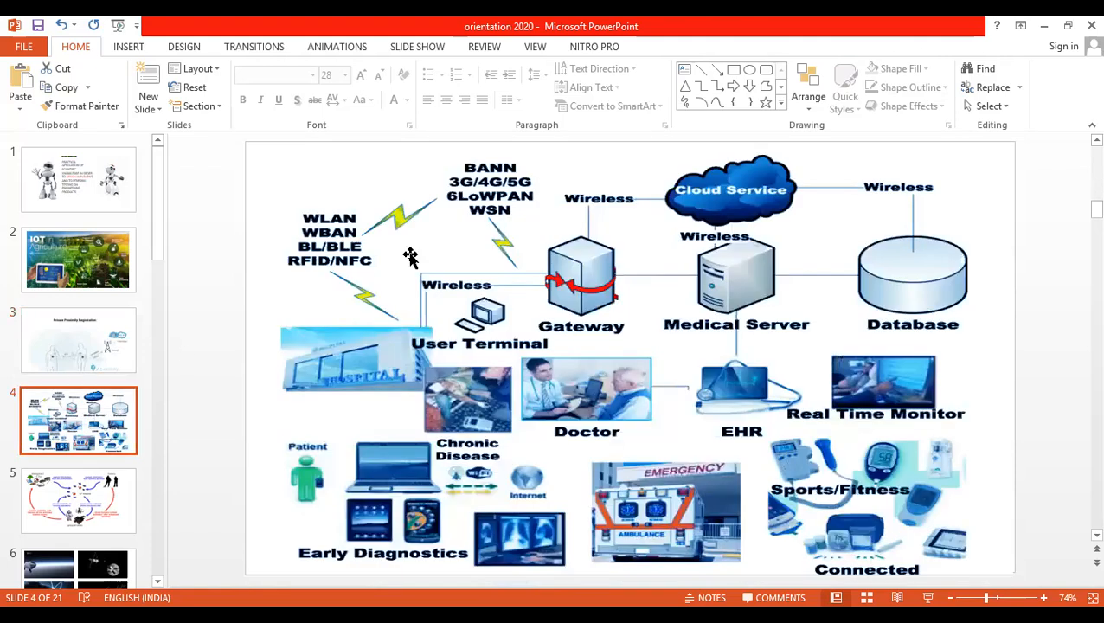
{"action": "mouse_move", "coordinate": [662, 418]}
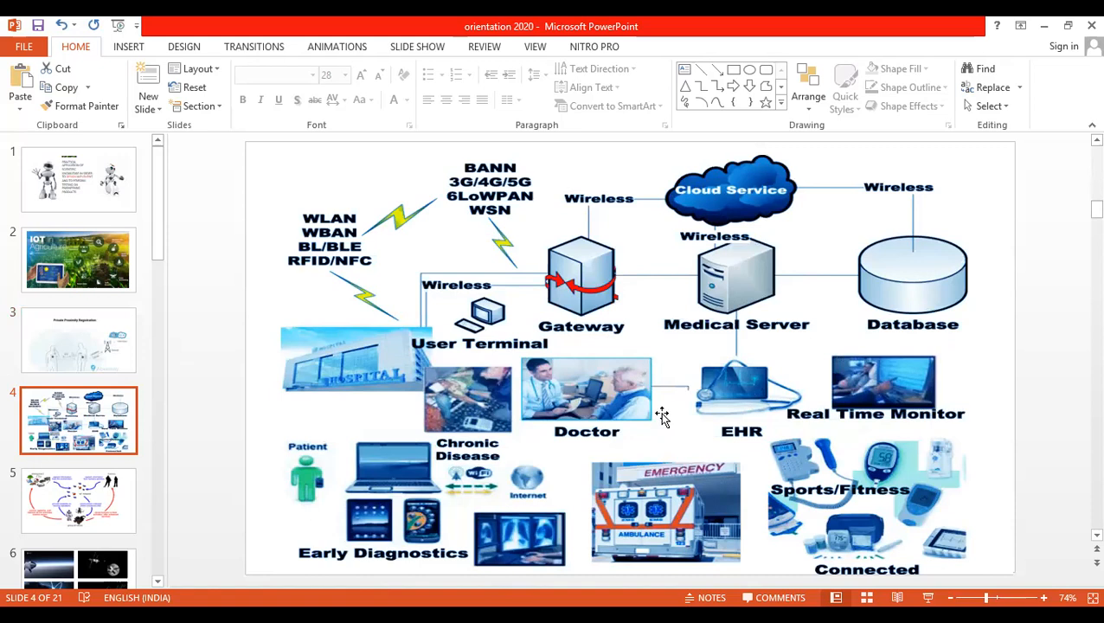
{"action": "mouse_move", "coordinate": [751, 437]}
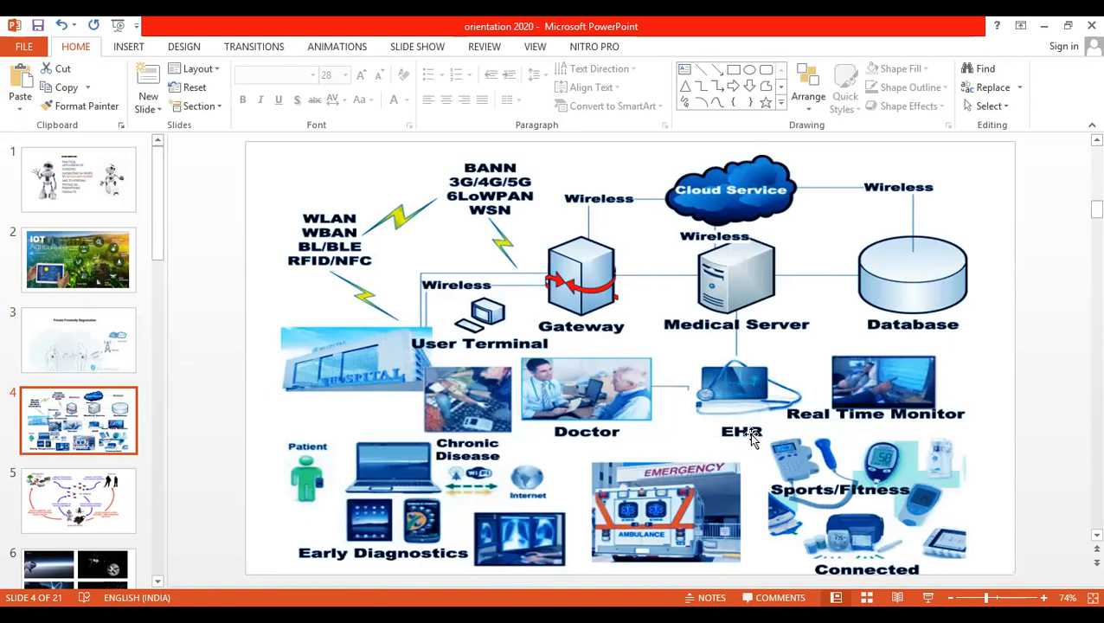
{"action": "mouse_move", "coordinate": [749, 441]}
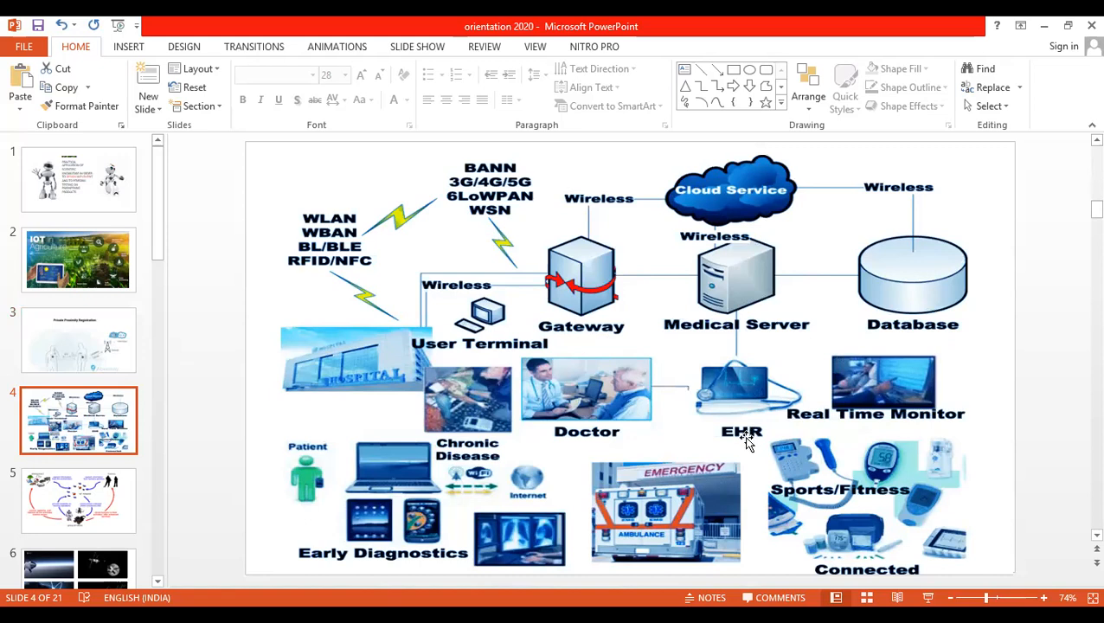
{"action": "mouse_move", "coordinate": [721, 445]}
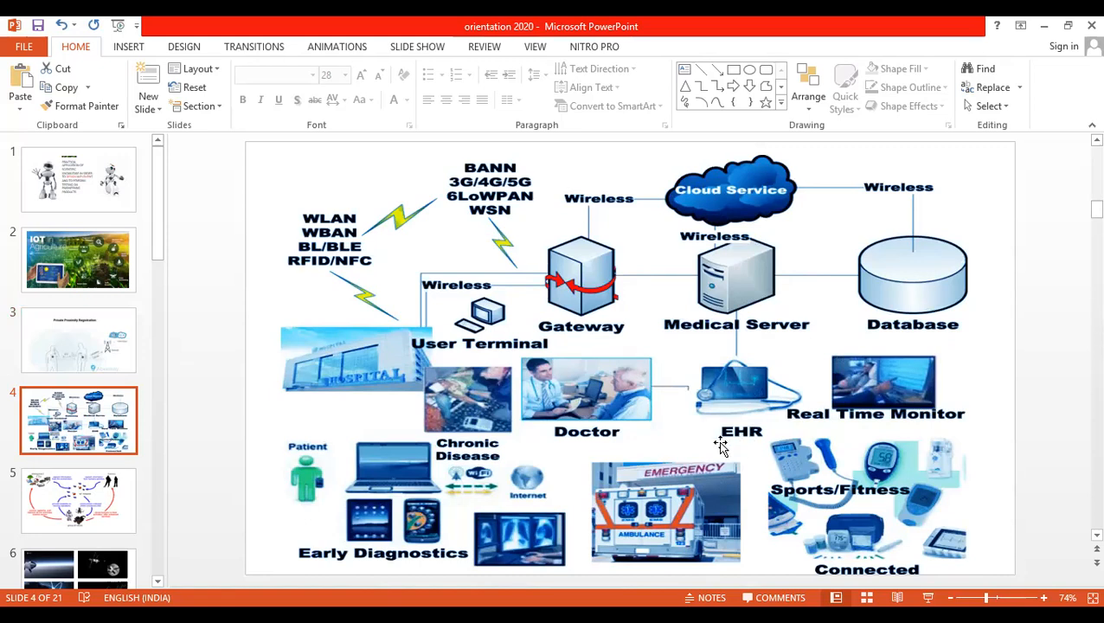
{"action": "mouse_move", "coordinate": [786, 350]}
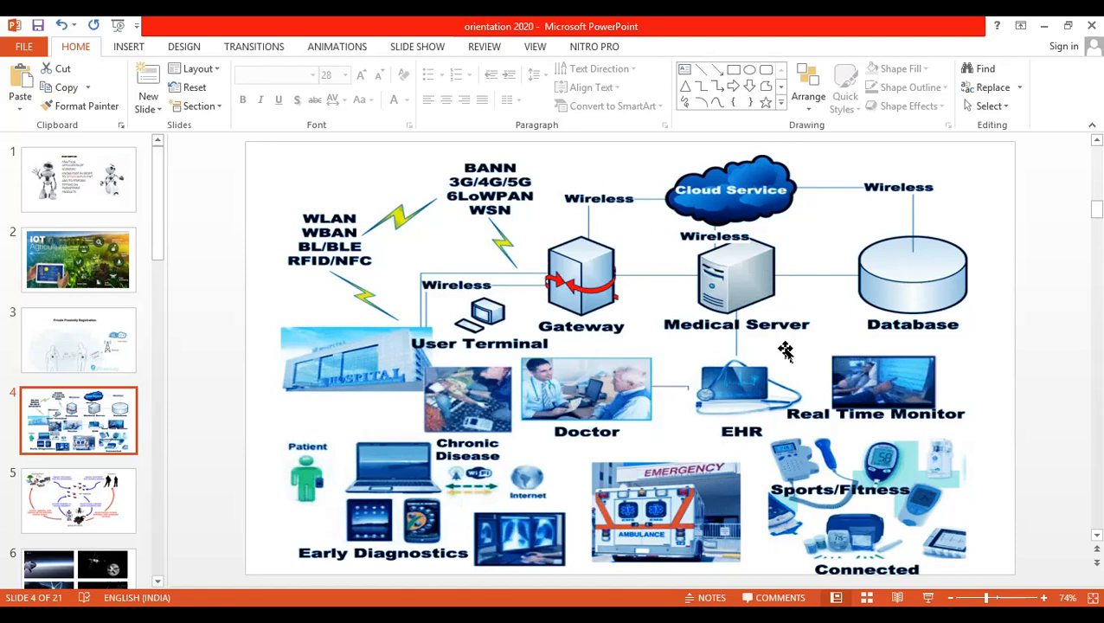
{"action": "mouse_move", "coordinate": [834, 320]}
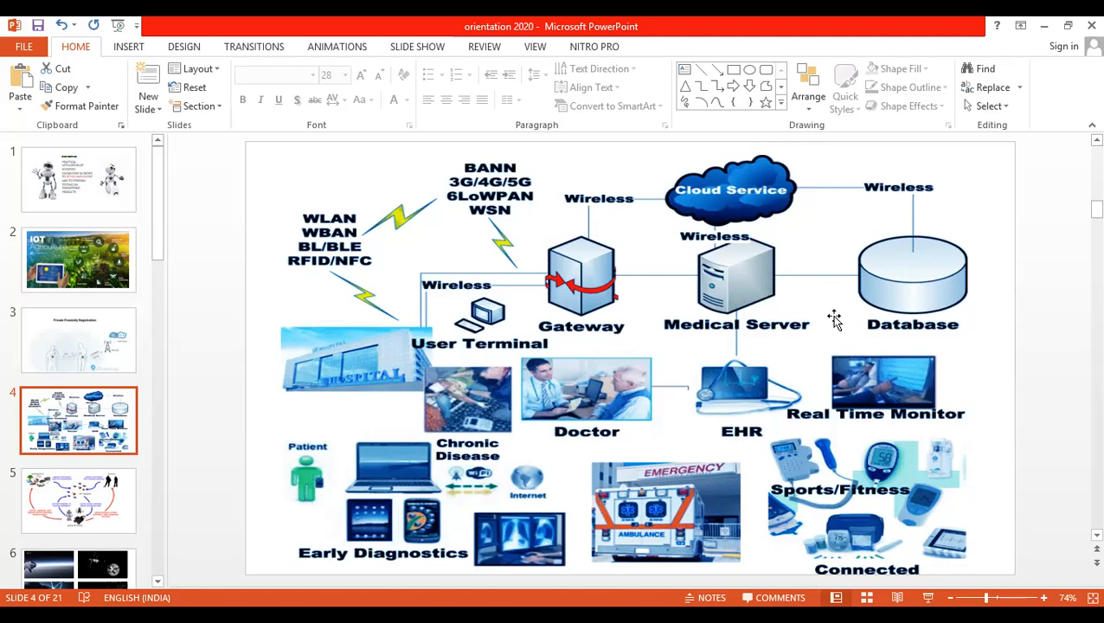
{"action": "mouse_move", "coordinate": [790, 260]}
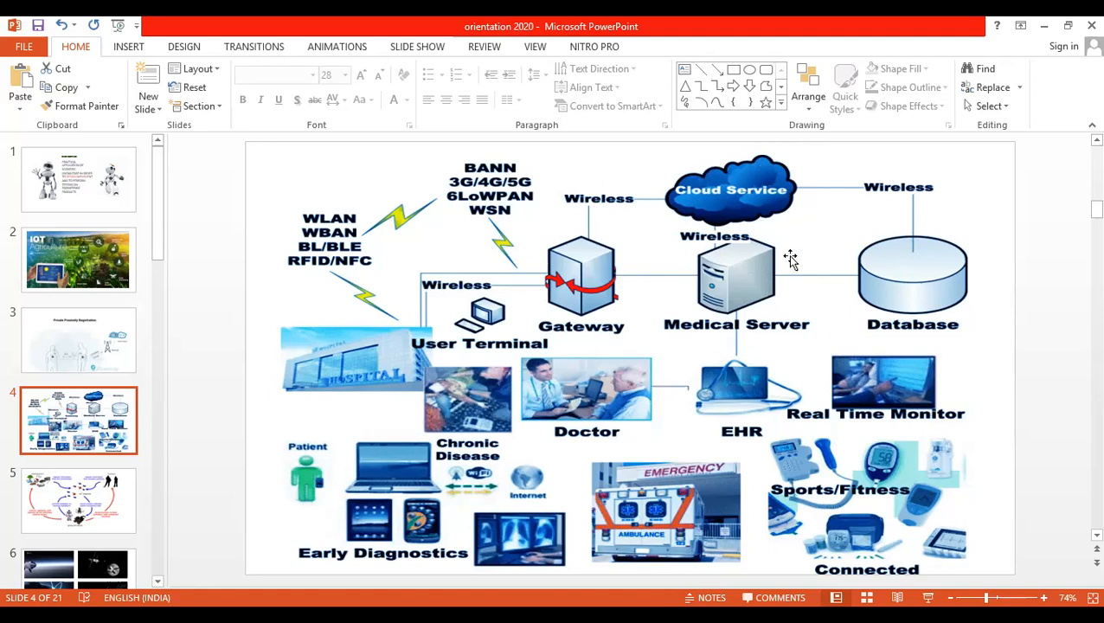
{"action": "mouse_move", "coordinate": [725, 327]}
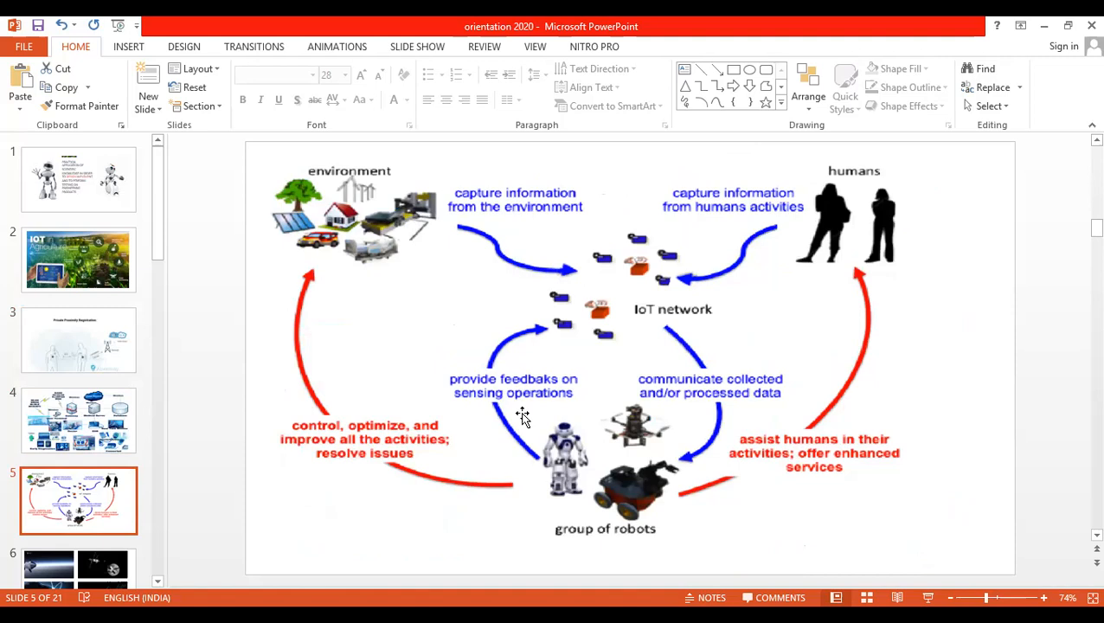
{"action": "mouse_move", "coordinate": [558, 377]}
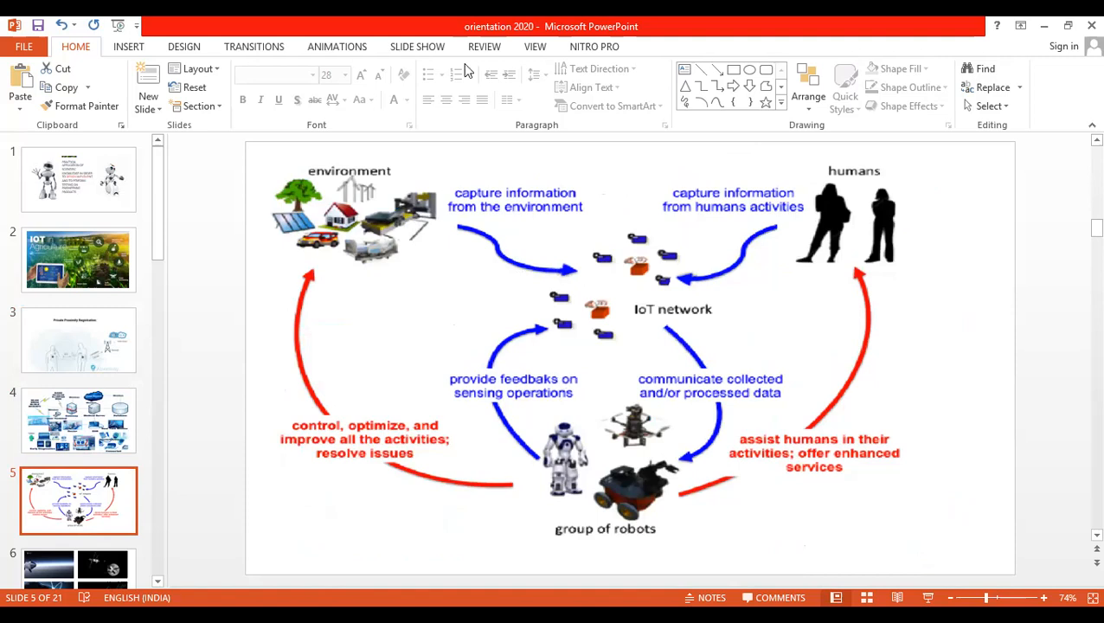
{"action": "mouse_move", "coordinate": [608, 96]}
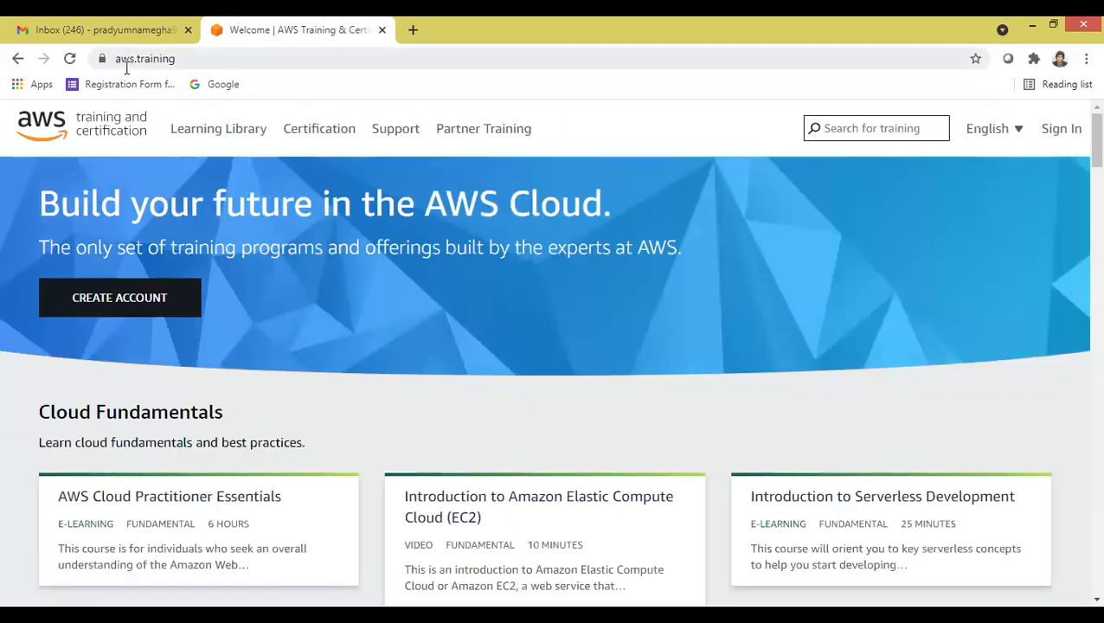
{"action": "mouse_move", "coordinate": [83, 130]}
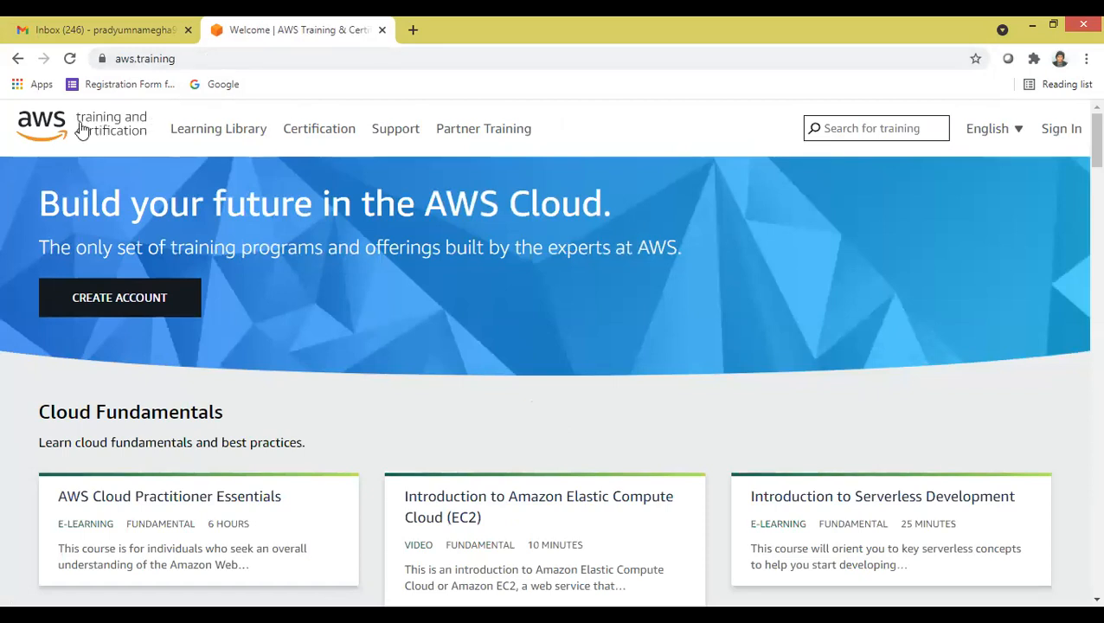
{"action": "mouse_move", "coordinate": [110, 153]}
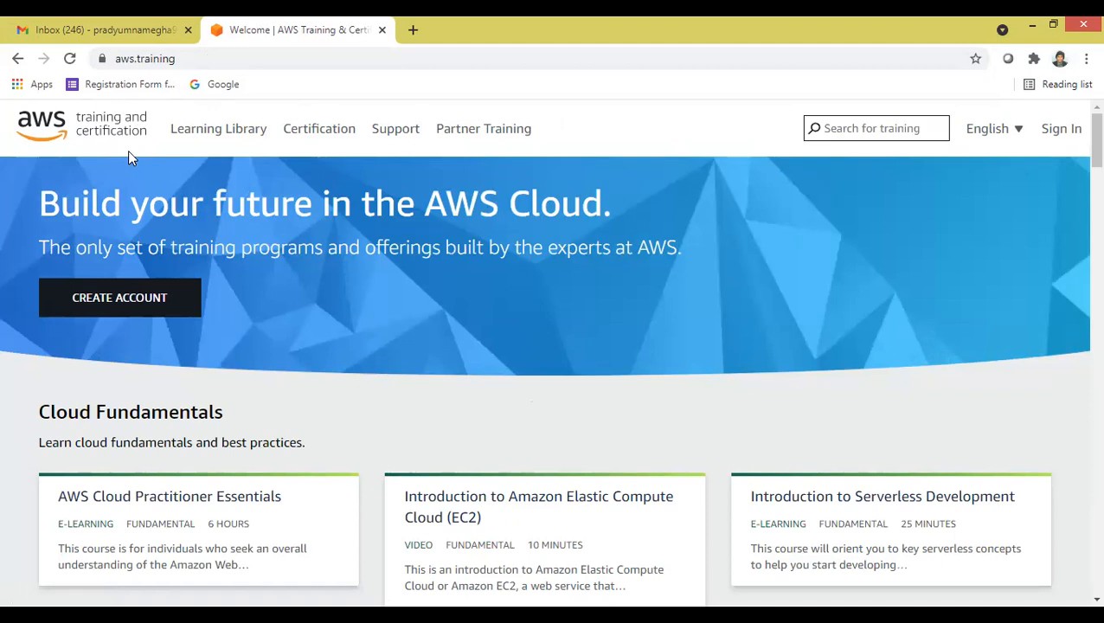
{"action": "mouse_move", "coordinate": [287, 82]}
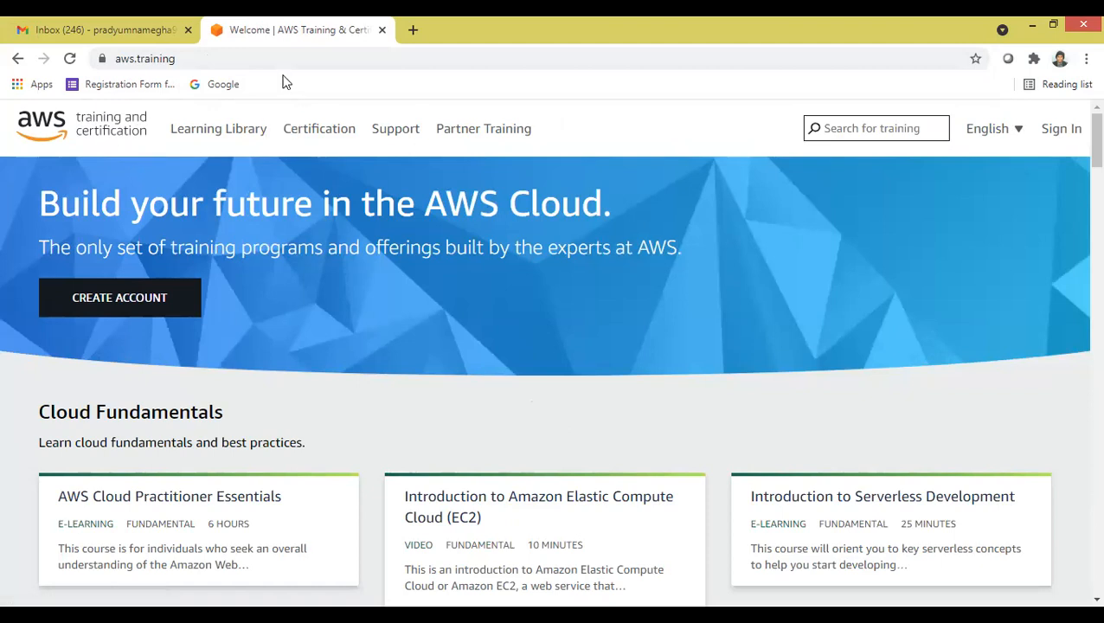
{"action": "mouse_move", "coordinate": [361, 332]}
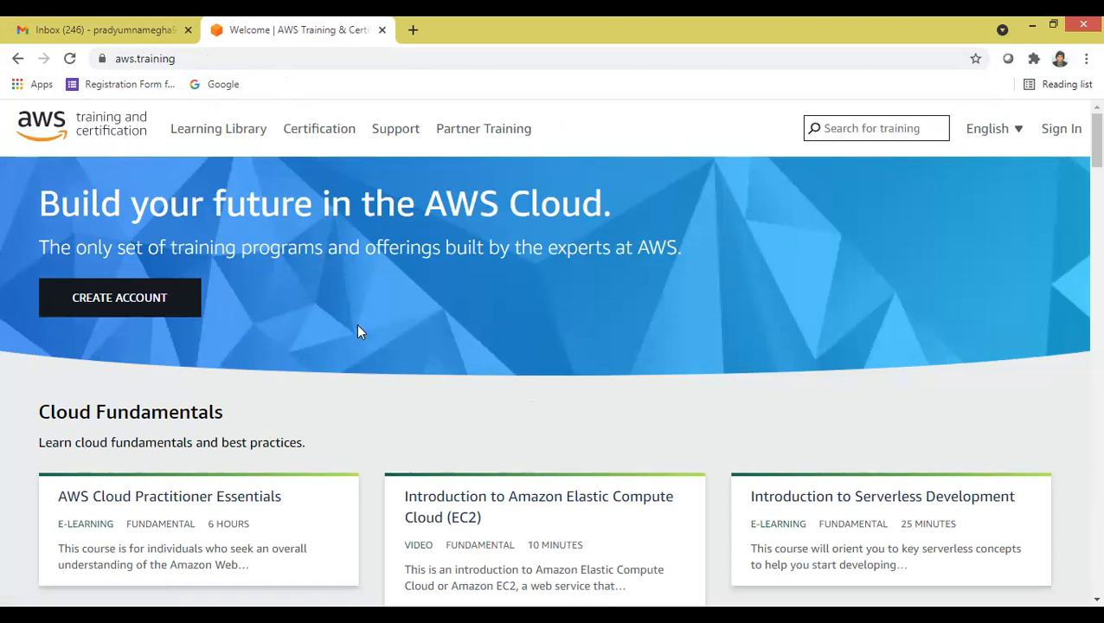
{"action": "mouse_move", "coordinate": [134, 330]}
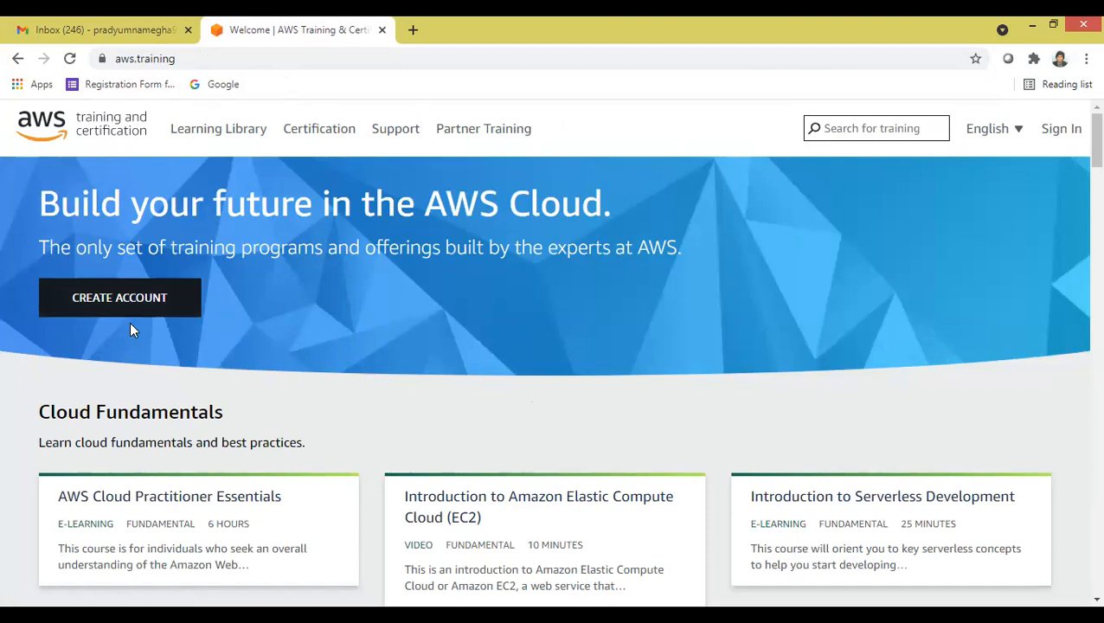
- Sign in to AWS Training and Certification using an Amazon account
{"action": "left_click", "coordinate": [119, 297]}
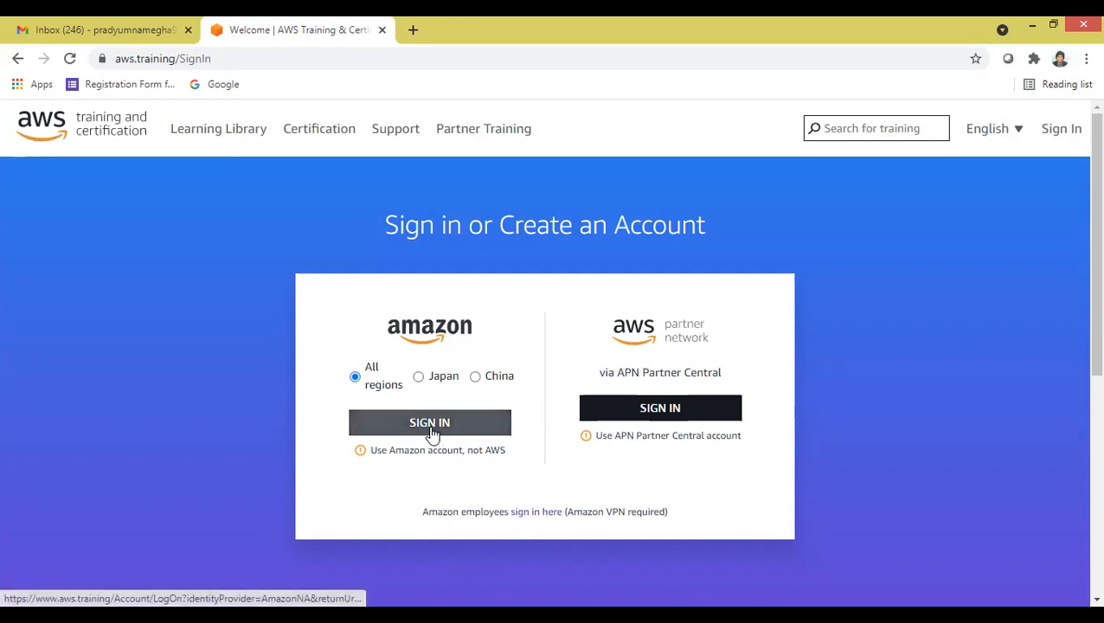
{"action": "left_click", "coordinate": [429, 422]}
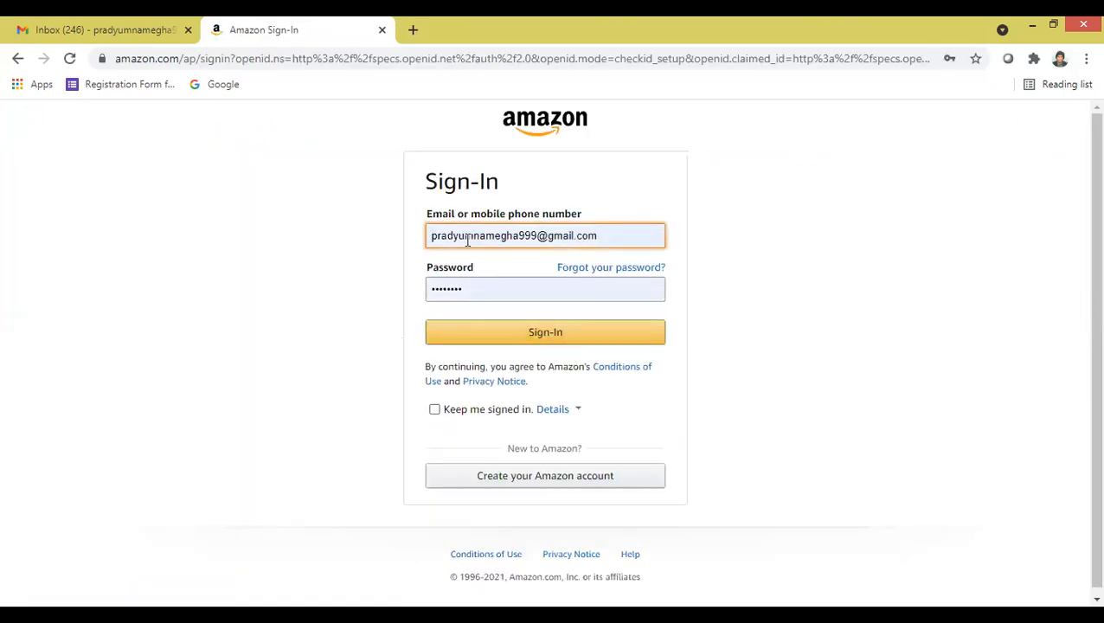
{"action": "mouse_move", "coordinate": [627, 236]}
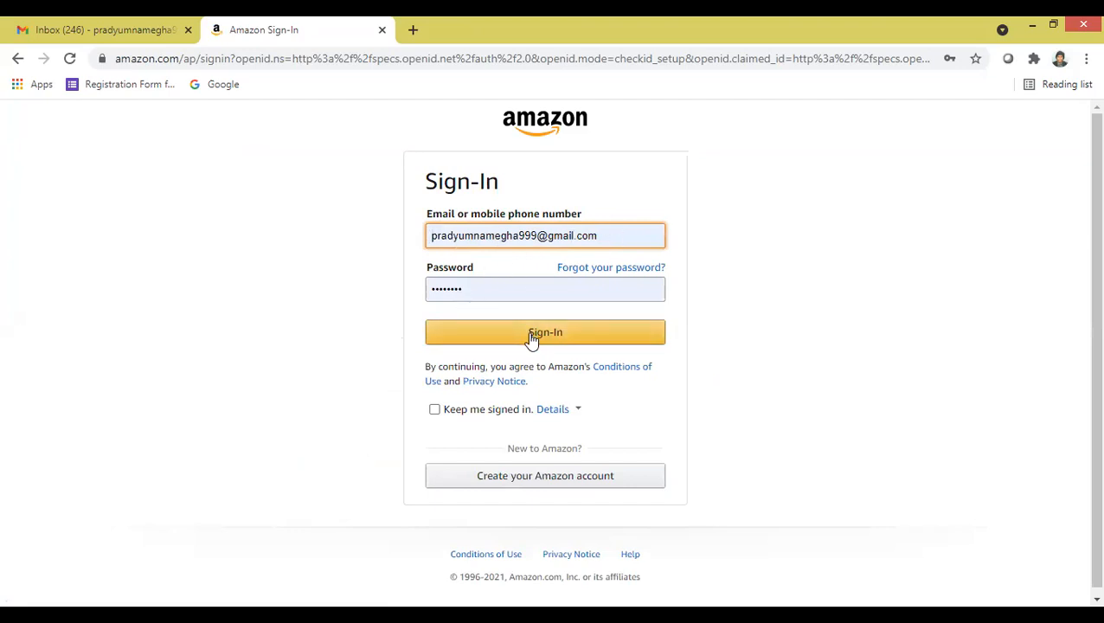
{"action": "left_click", "coordinate": [545, 332]}
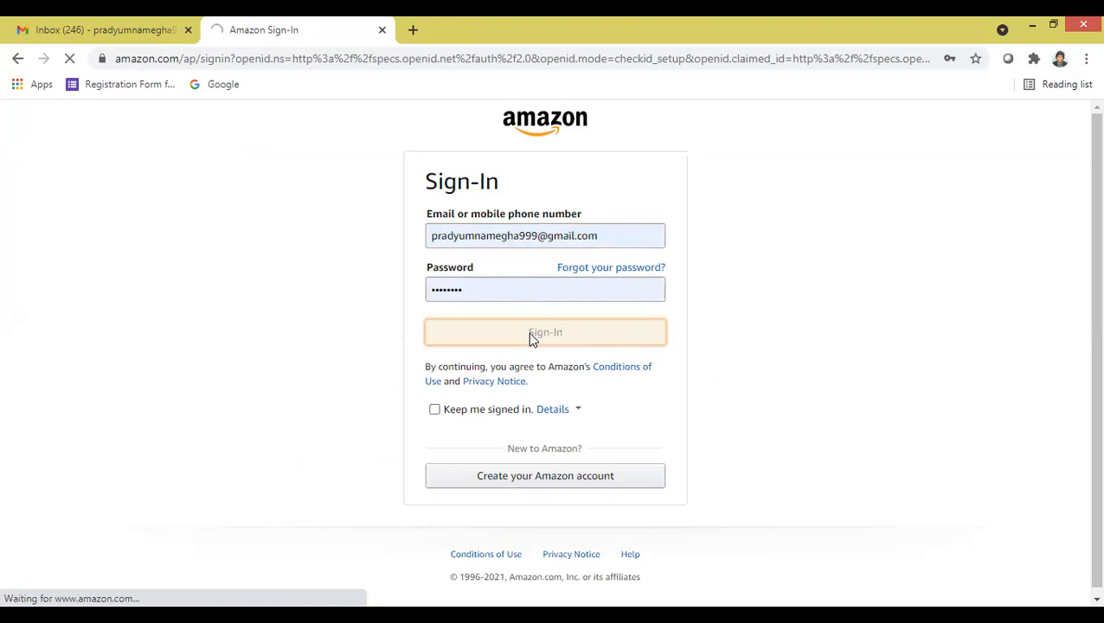
{"action": "left_click", "coordinate": [545, 333]}
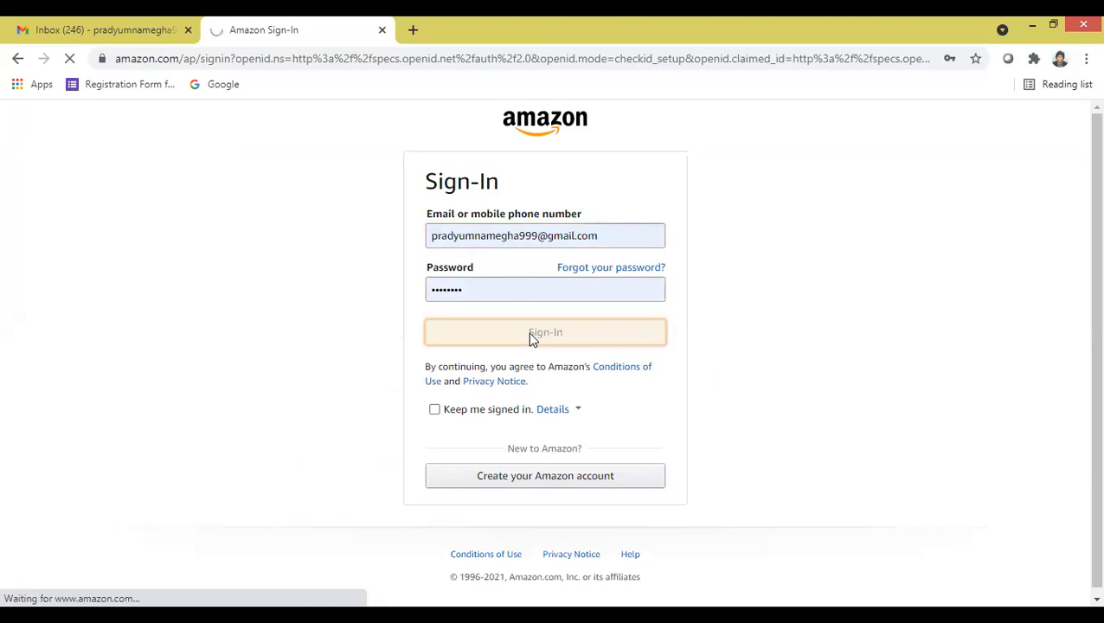
{"action": "left_click", "coordinate": [545, 332]}
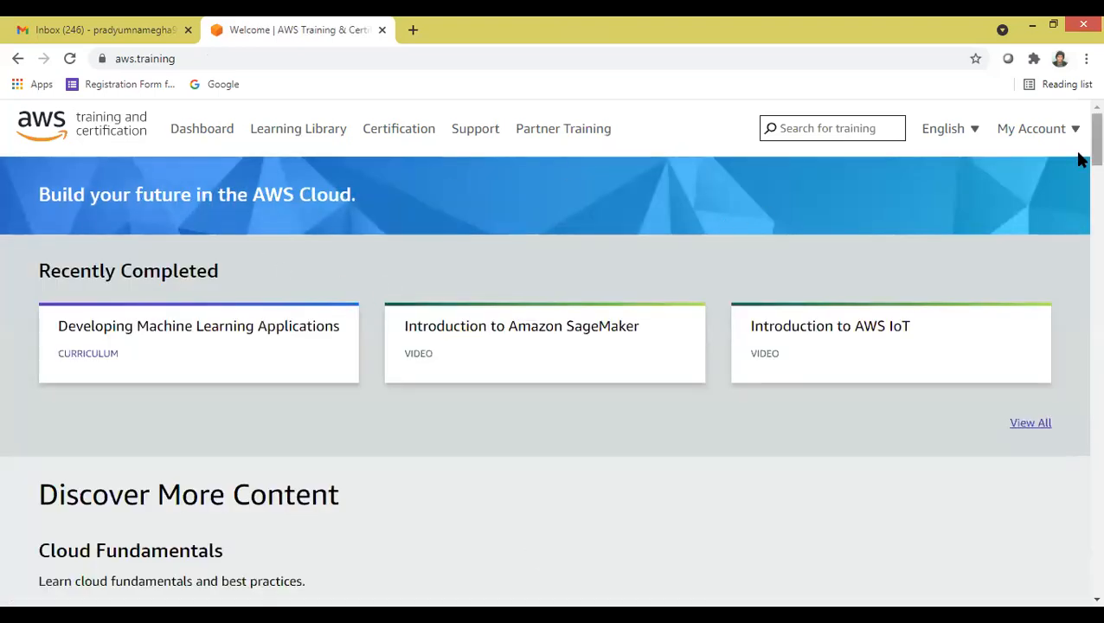
- Scroll to the Internet of Things section and open the Introduction to AWS IoT course
{"action": "scroll", "scroll_direction": "down", "scroll_amount": 3}
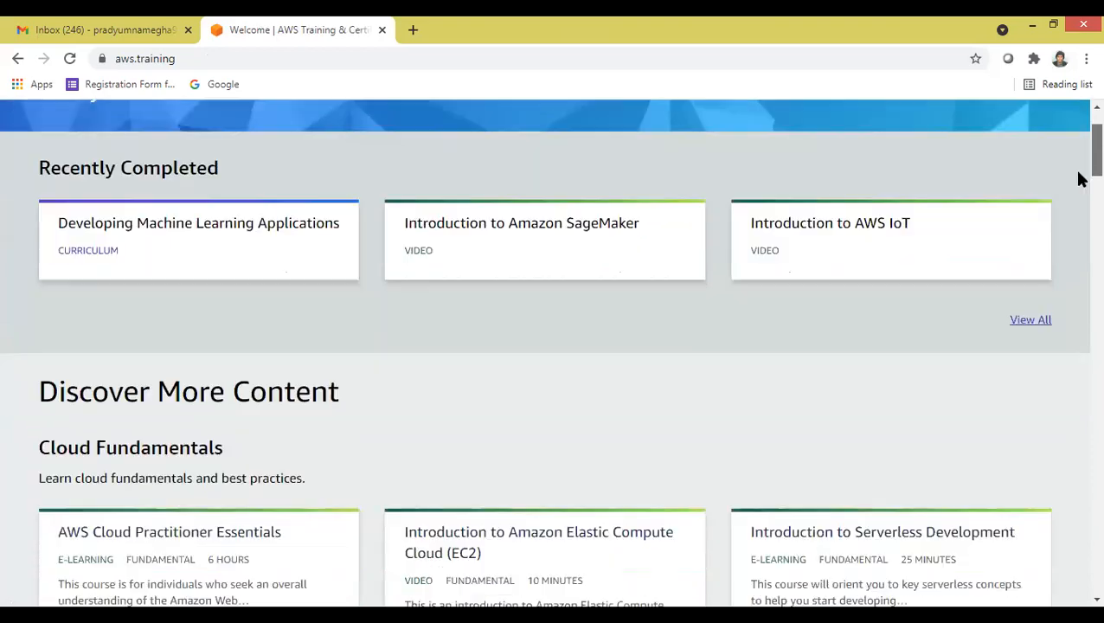
{"action": "scroll", "scroll_direction": "down", "scroll_amount": 3}
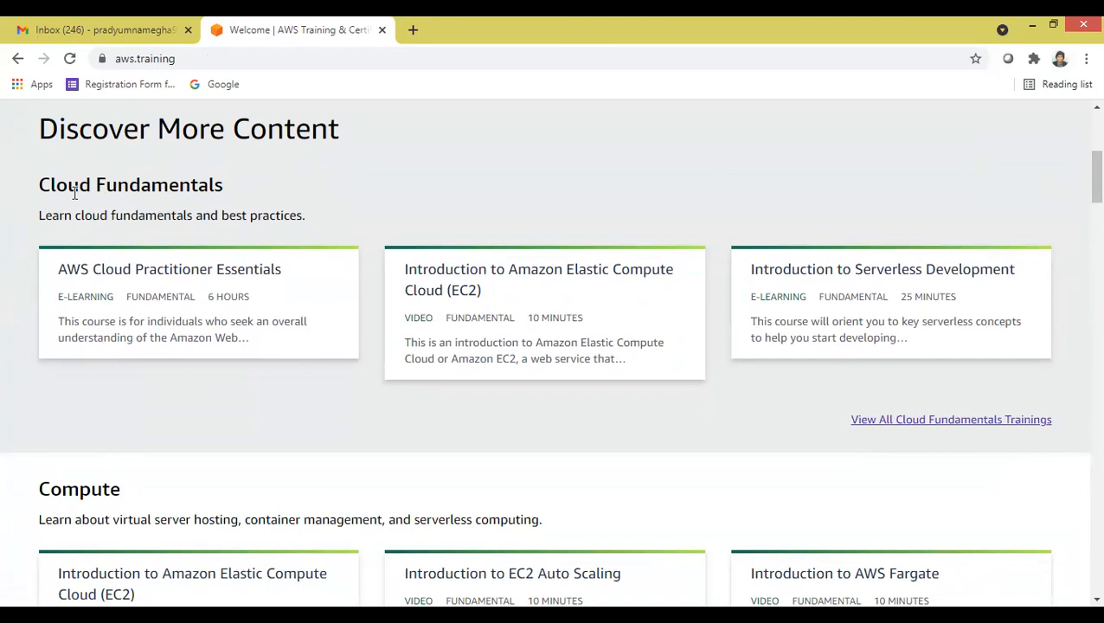
{"action": "mouse_move", "coordinate": [82, 207]}
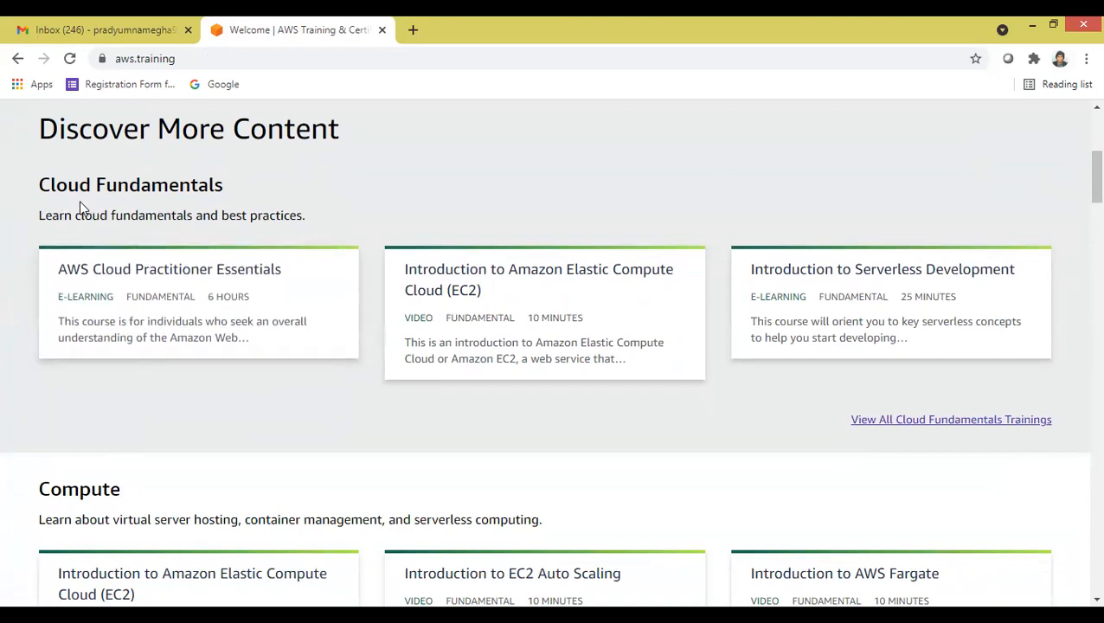
{"action": "mouse_move", "coordinate": [297, 273]}
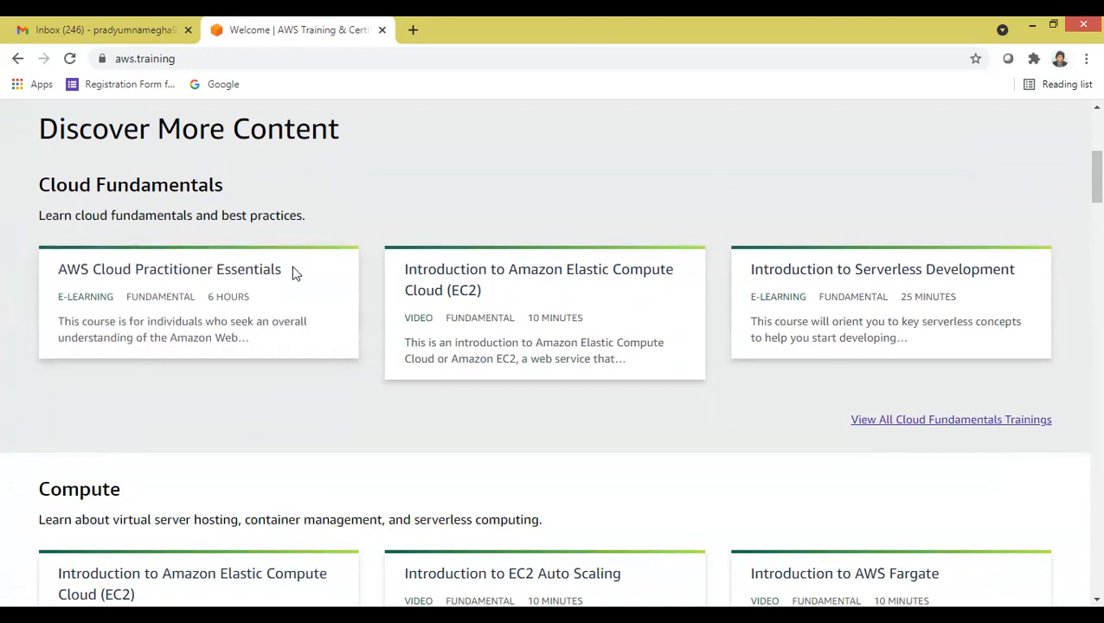
{"action": "mouse_move", "coordinate": [193, 305]}
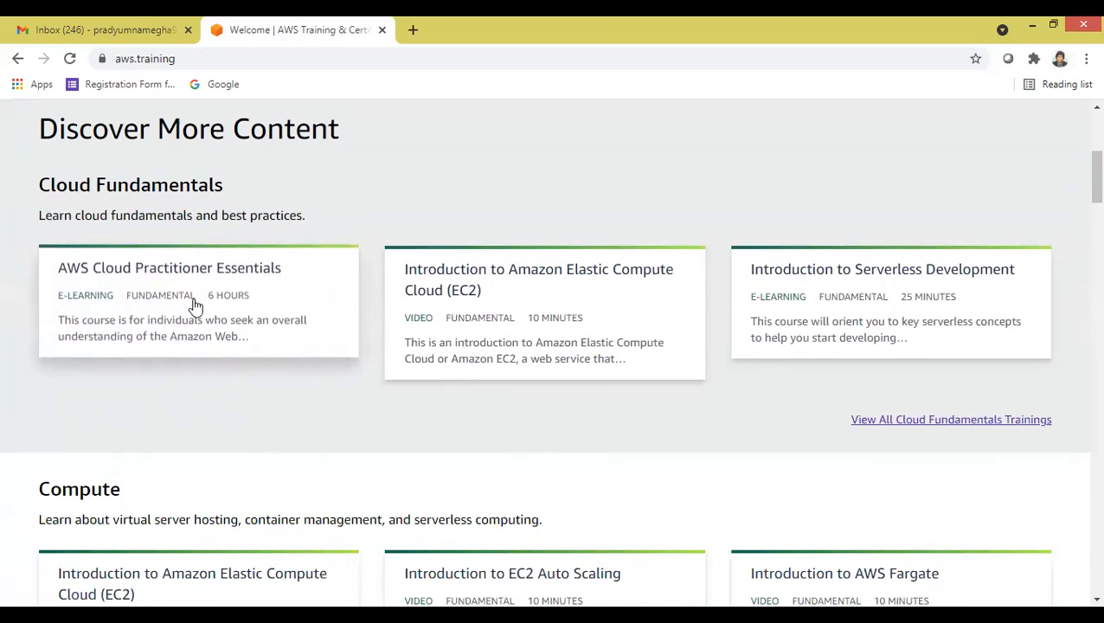
{"action": "mouse_move", "coordinate": [736, 287]}
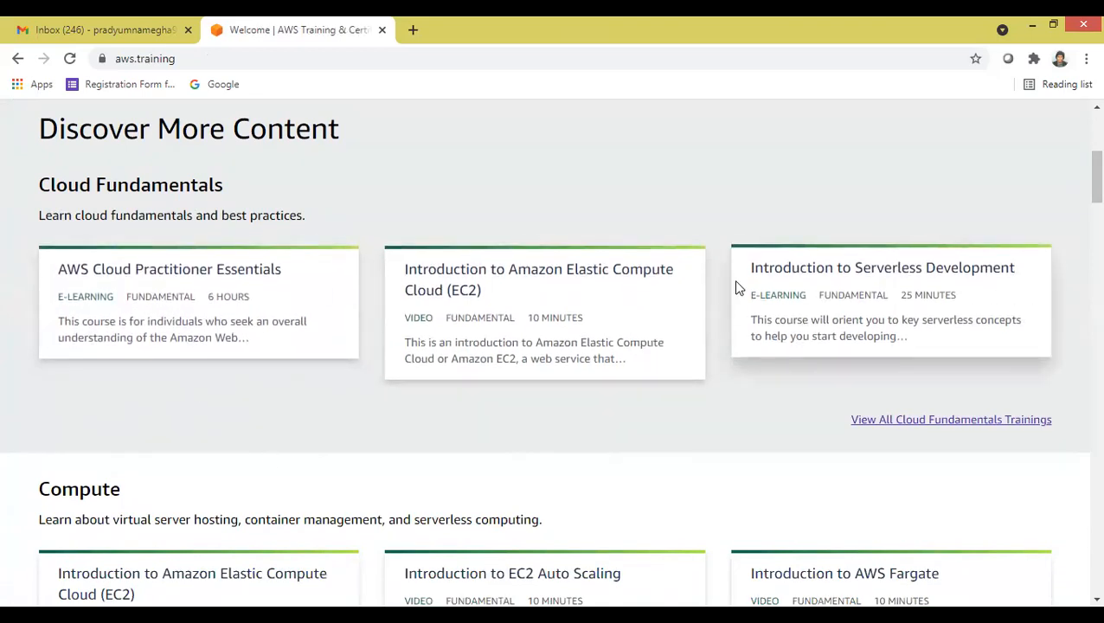
{"action": "mouse_move", "coordinate": [553, 332]}
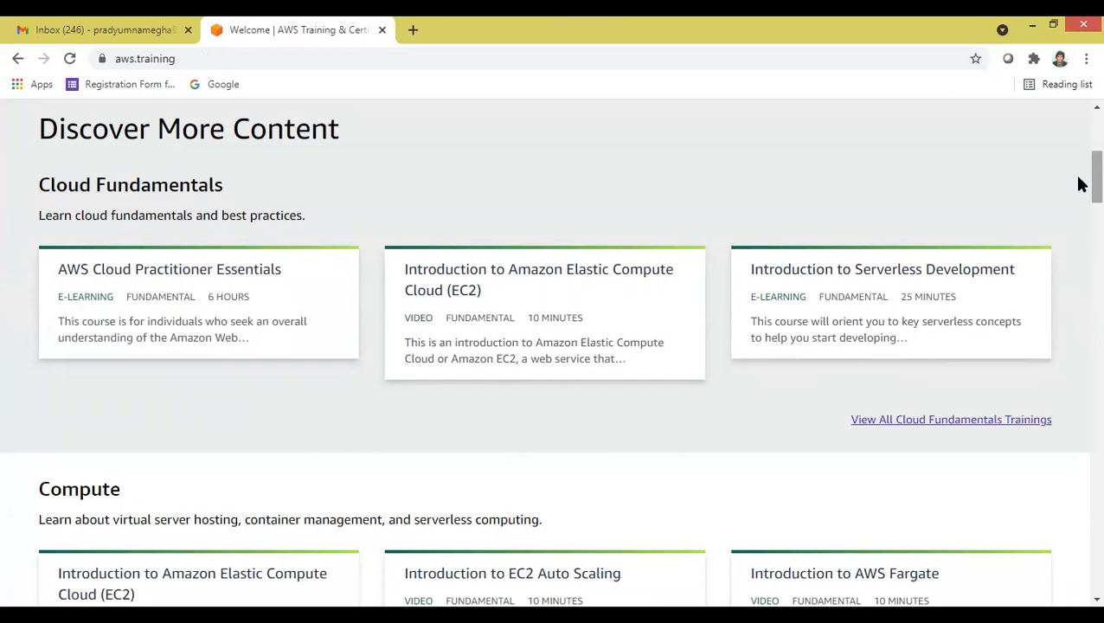
{"action": "scroll", "scroll_direction": "down", "scroll_amount": 3}
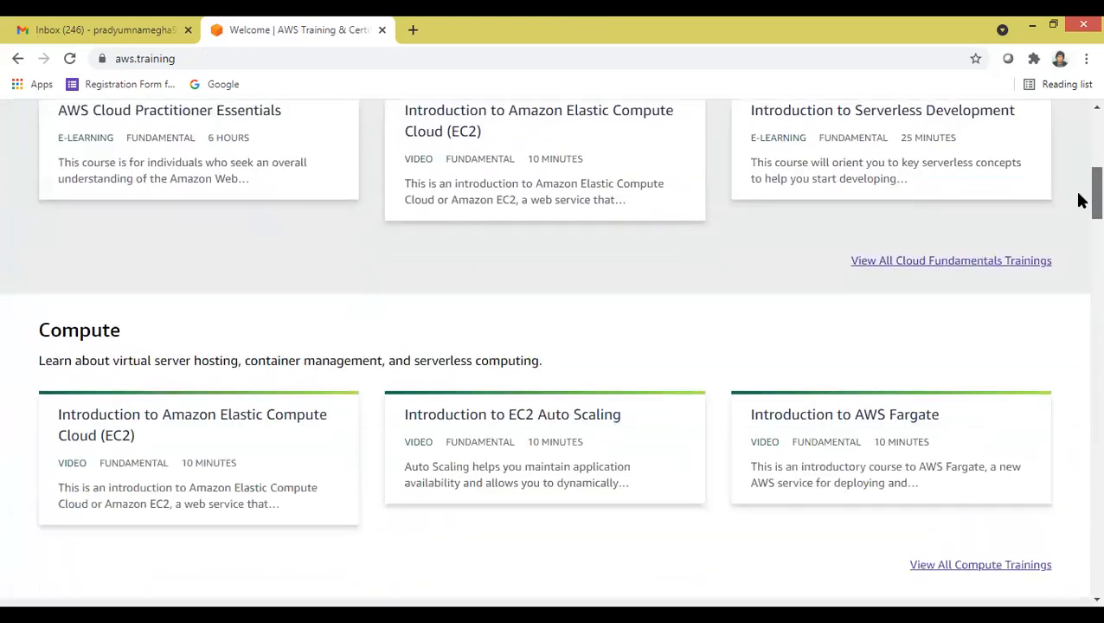
{"action": "scroll", "scroll_direction": "down", "scroll_amount": 3}
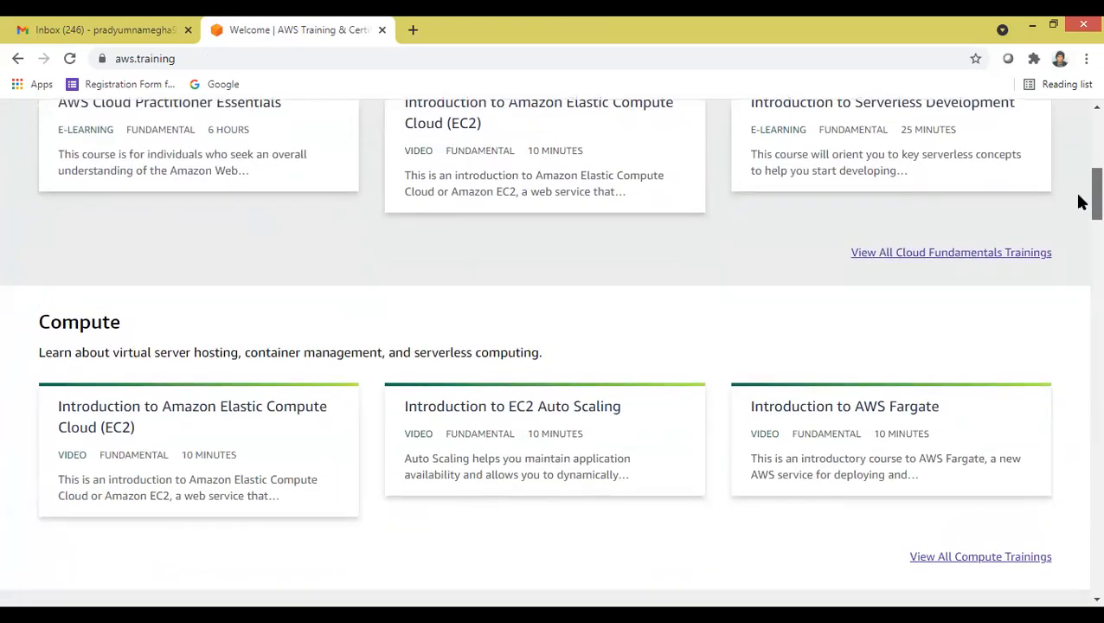
{"action": "scroll", "scroll_direction": "down", "scroll_amount": 3}
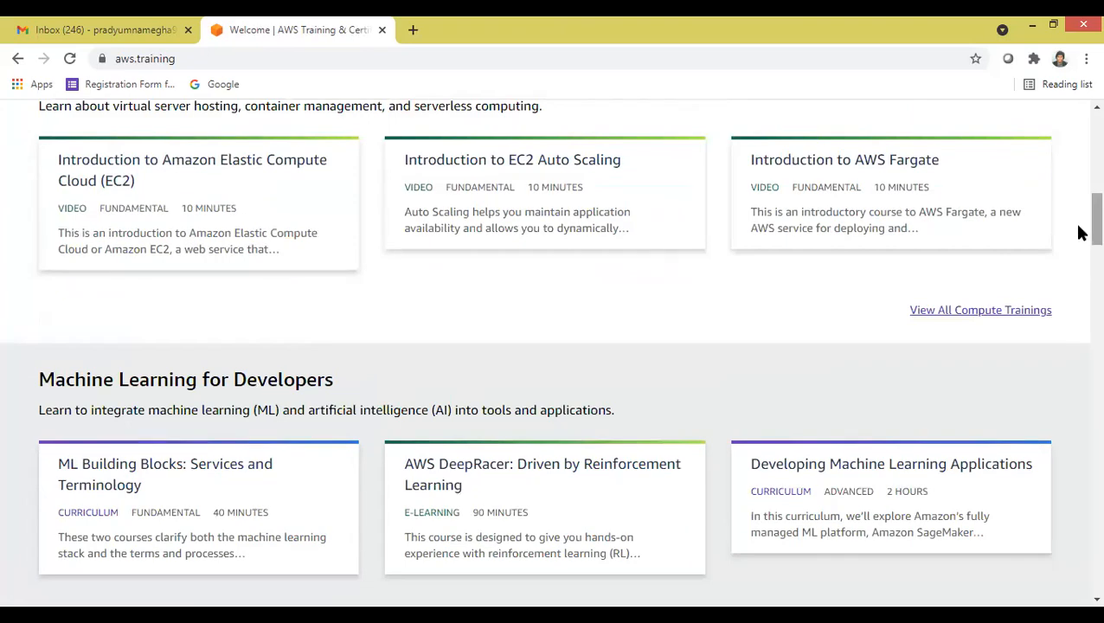
{"action": "scroll", "scroll_direction": "down", "scroll_amount": 3}
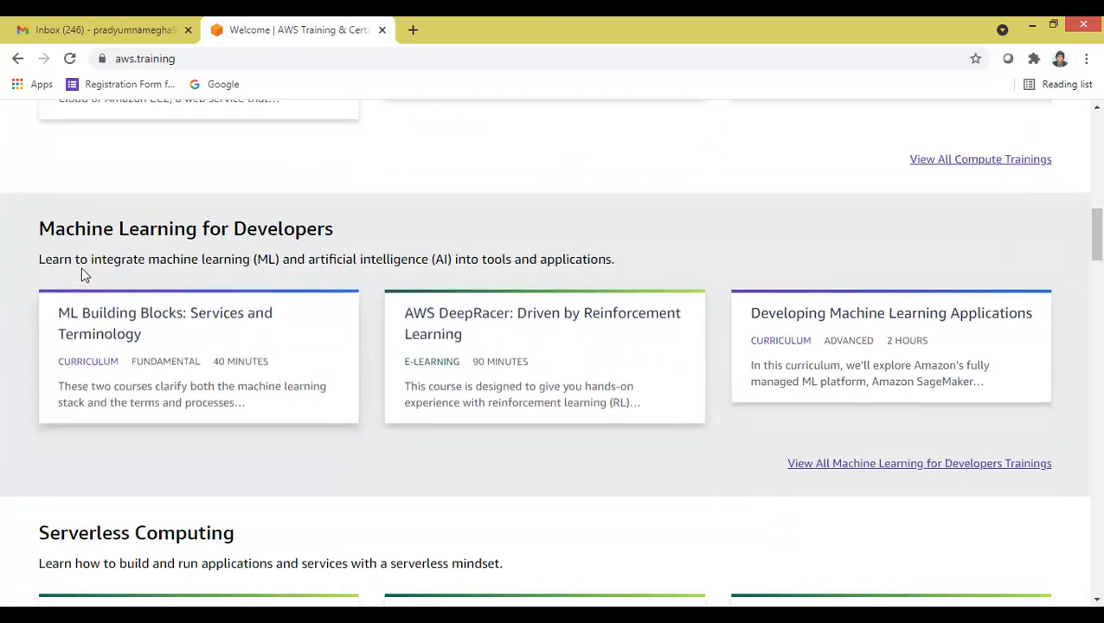
{"action": "mouse_move", "coordinate": [151, 251]}
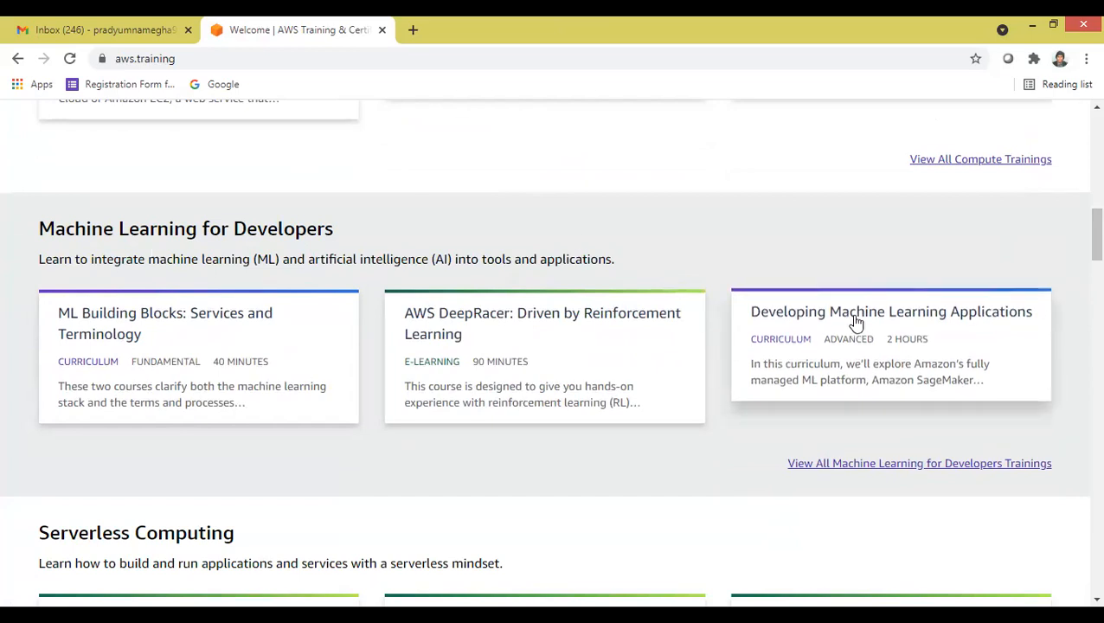
{"action": "mouse_move", "coordinate": [1082, 262]}
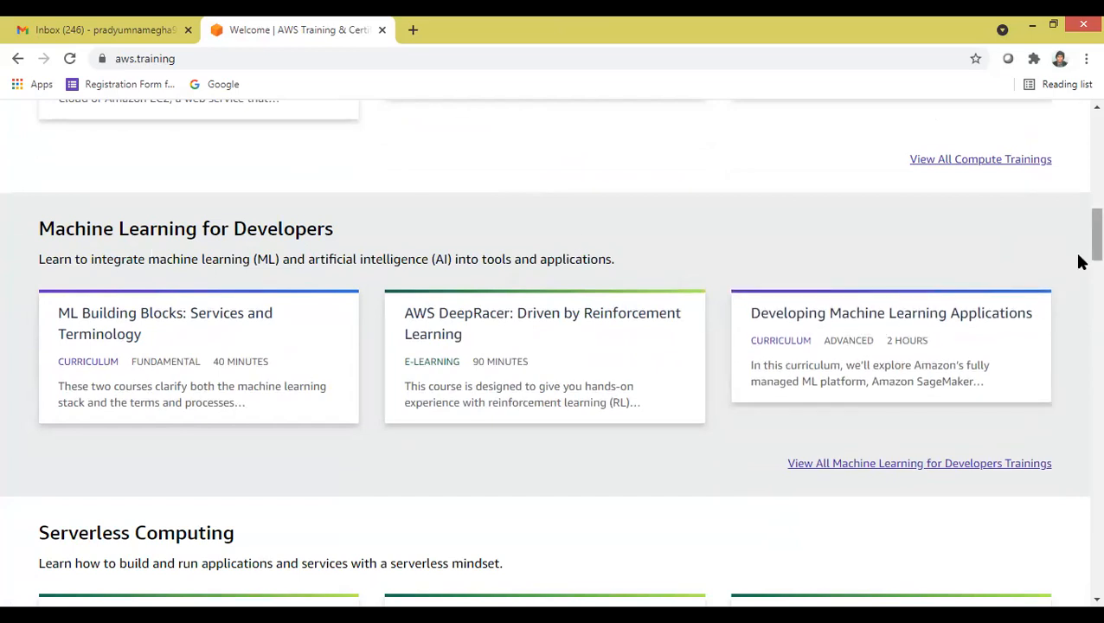
{"action": "scroll", "scroll_direction": "down", "scroll_amount": 3}
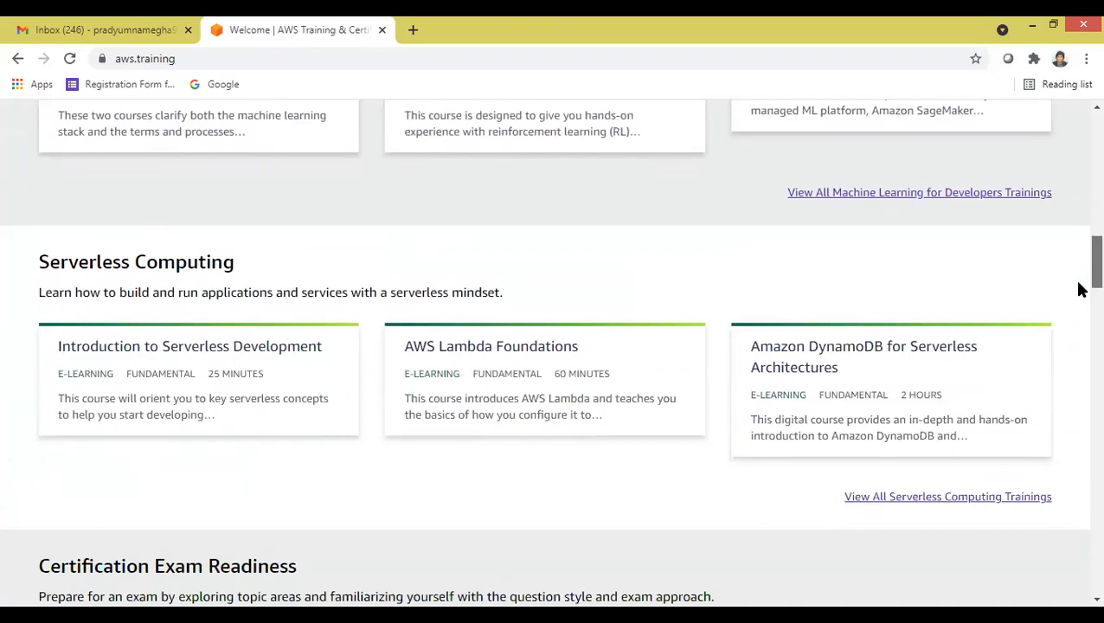
{"action": "scroll", "scroll_direction": "down", "scroll_amount": 3}
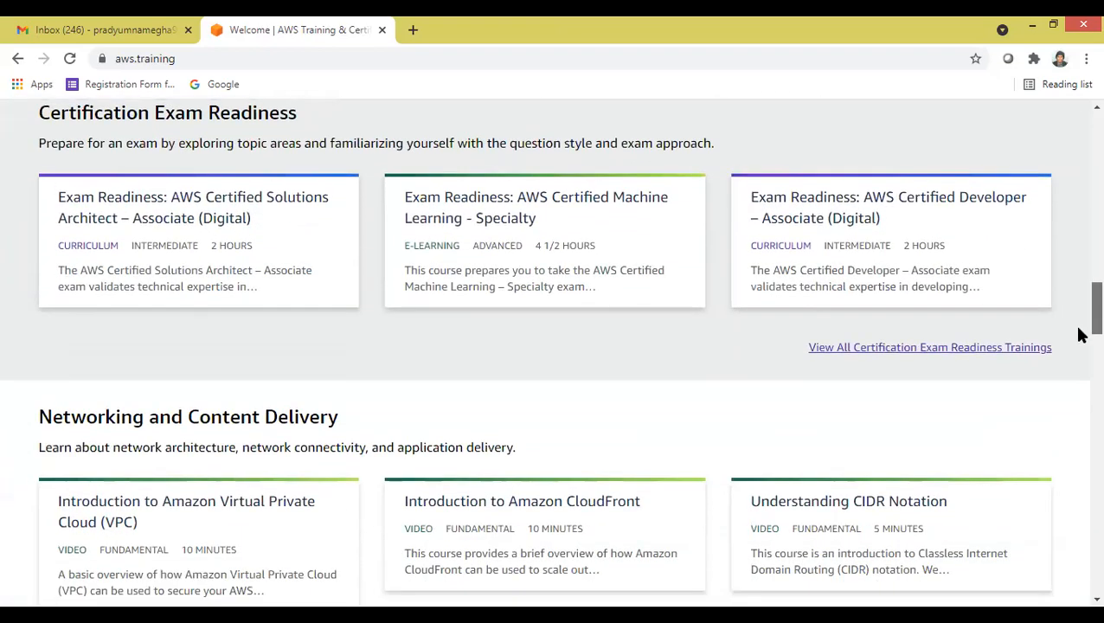
{"action": "scroll", "scroll_direction": "down", "scroll_amount": 3}
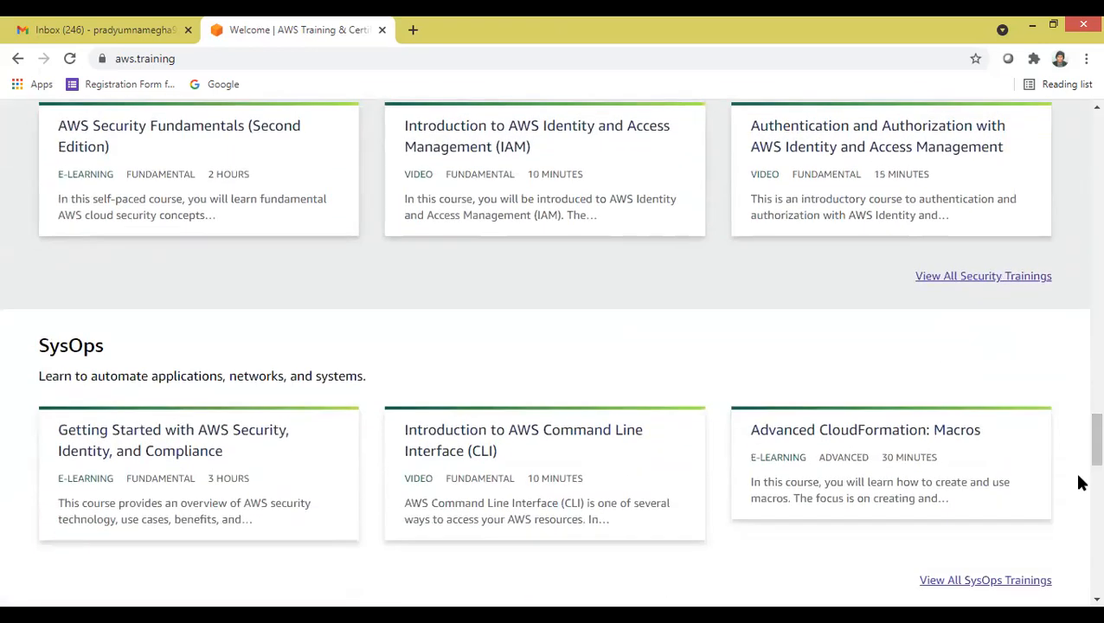
{"action": "scroll", "scroll_direction": "down", "scroll_amount": 3}
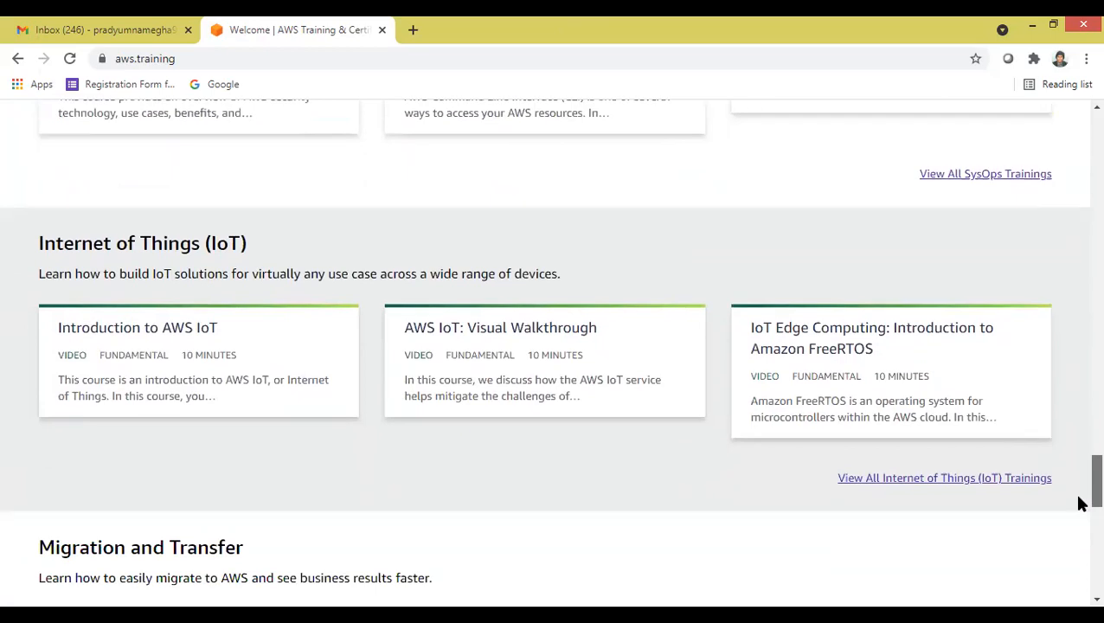
{"action": "scroll", "scroll_direction": "down", "scroll_amount": 3}
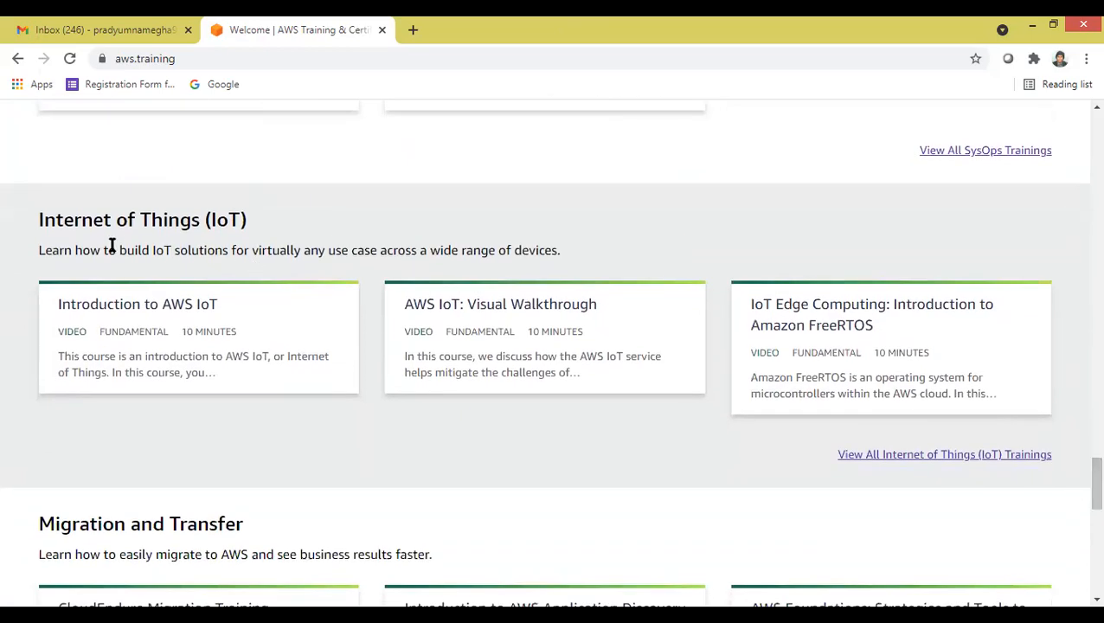
{"action": "mouse_move", "coordinate": [262, 304]}
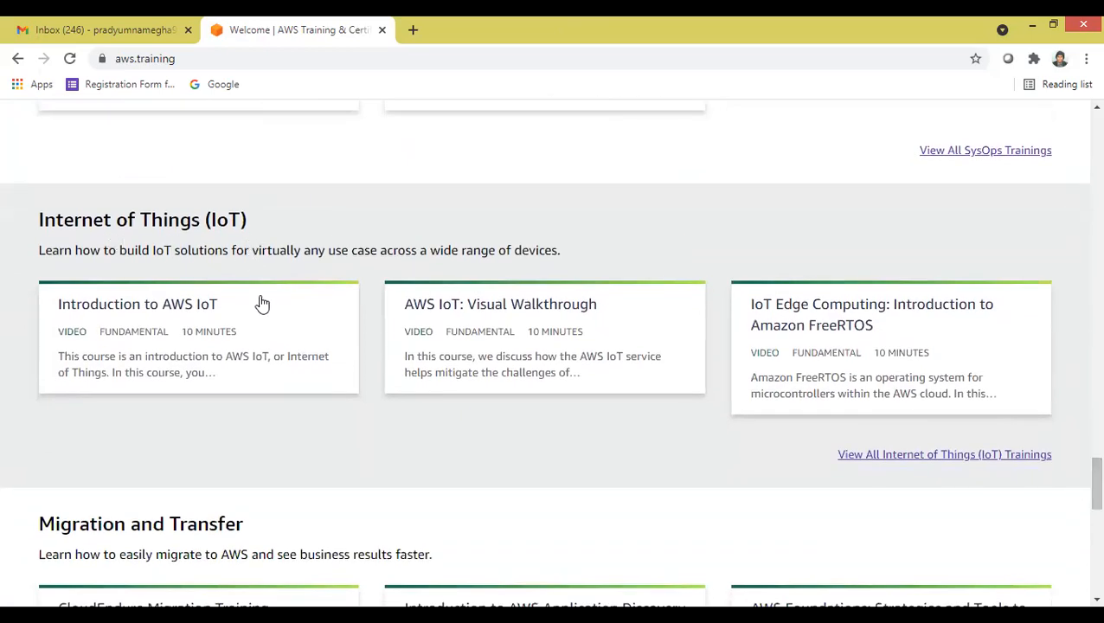
{"action": "mouse_move", "coordinate": [126, 324]}
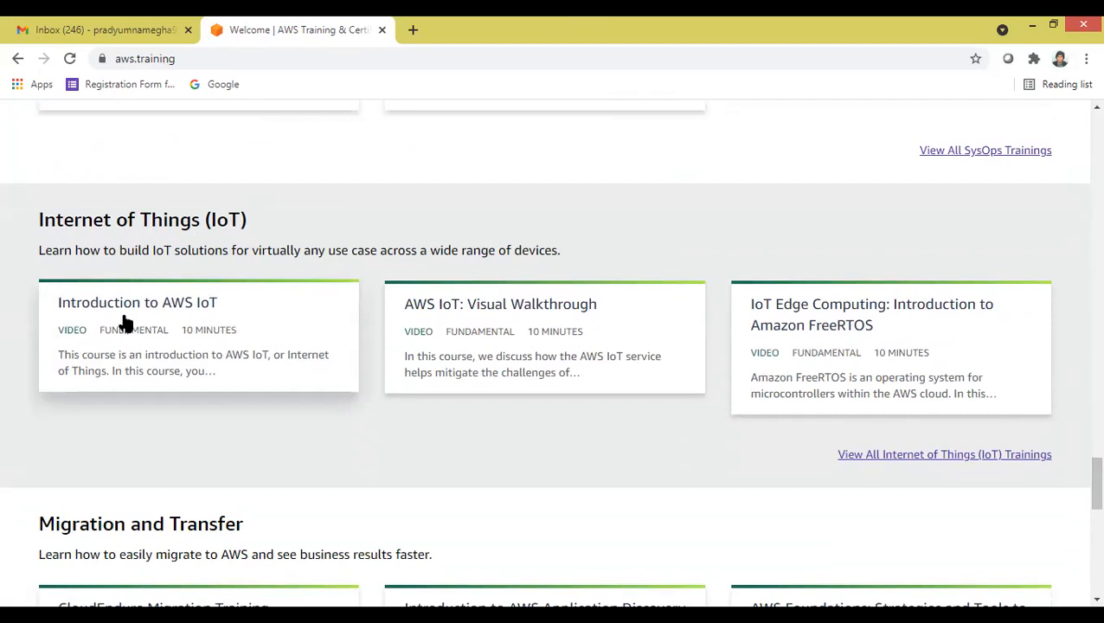
{"action": "mouse_move", "coordinate": [245, 322]}
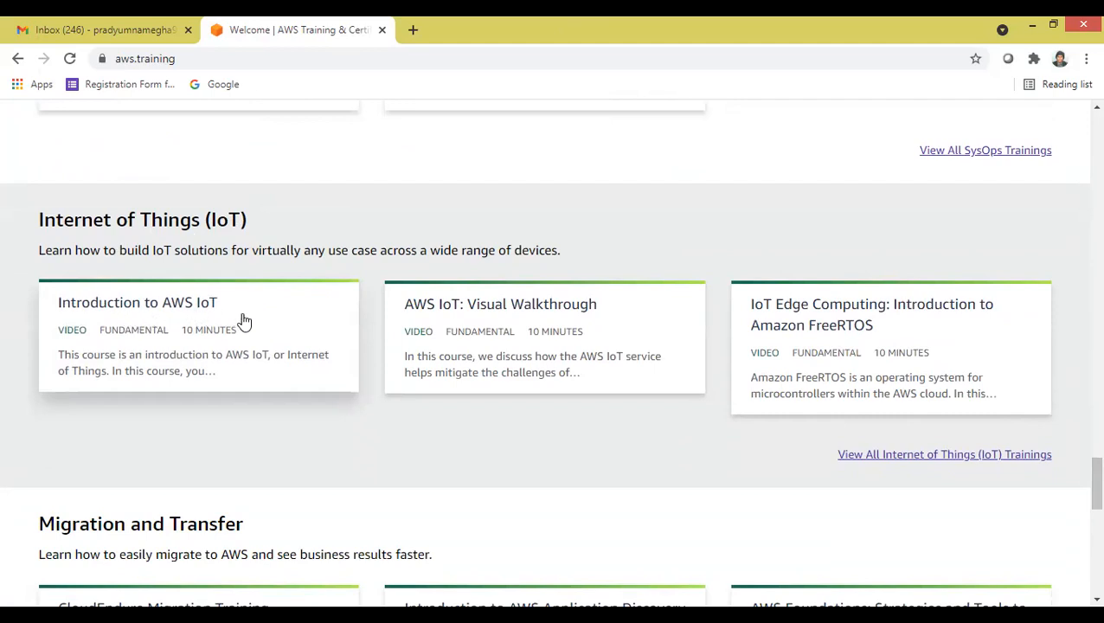
{"action": "mouse_move", "coordinate": [267, 325]}
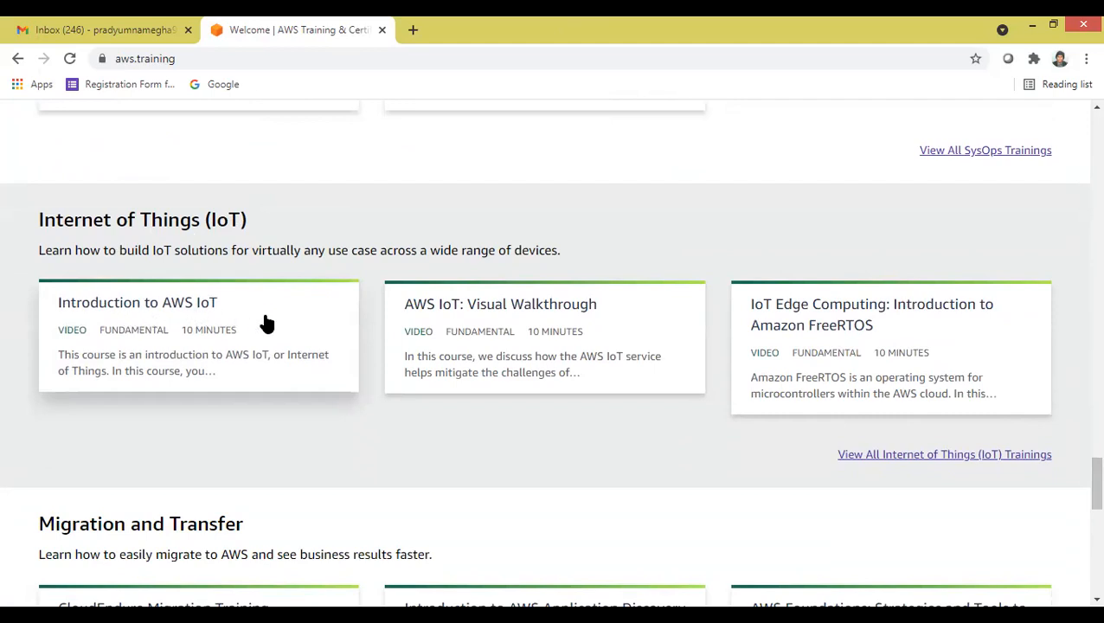
{"action": "left_click", "coordinate": [137, 302]}
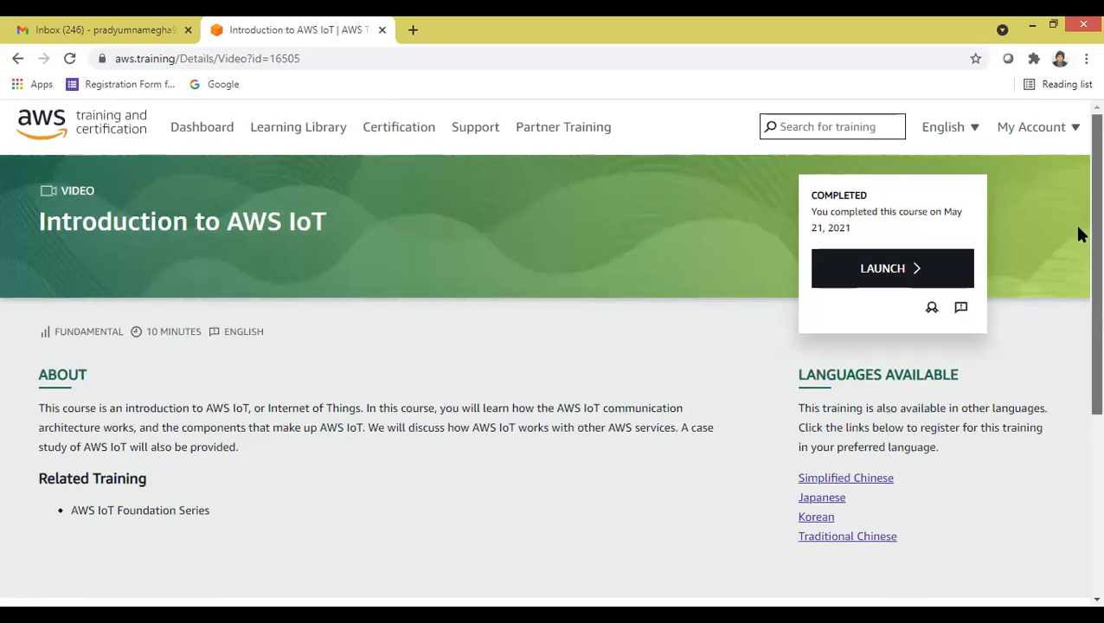
- Launch the Introduction to AWS IoT course from its course page
{"action": "scroll", "scroll_direction": "down", "scroll_amount": 3}
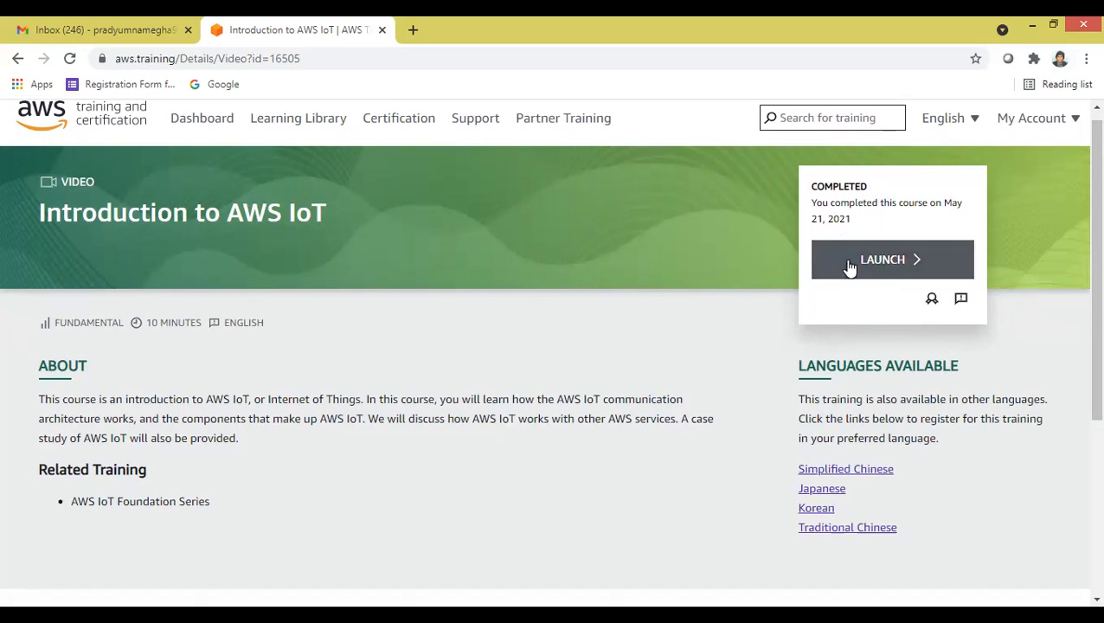
{"action": "left_click", "coordinate": [882, 259]}
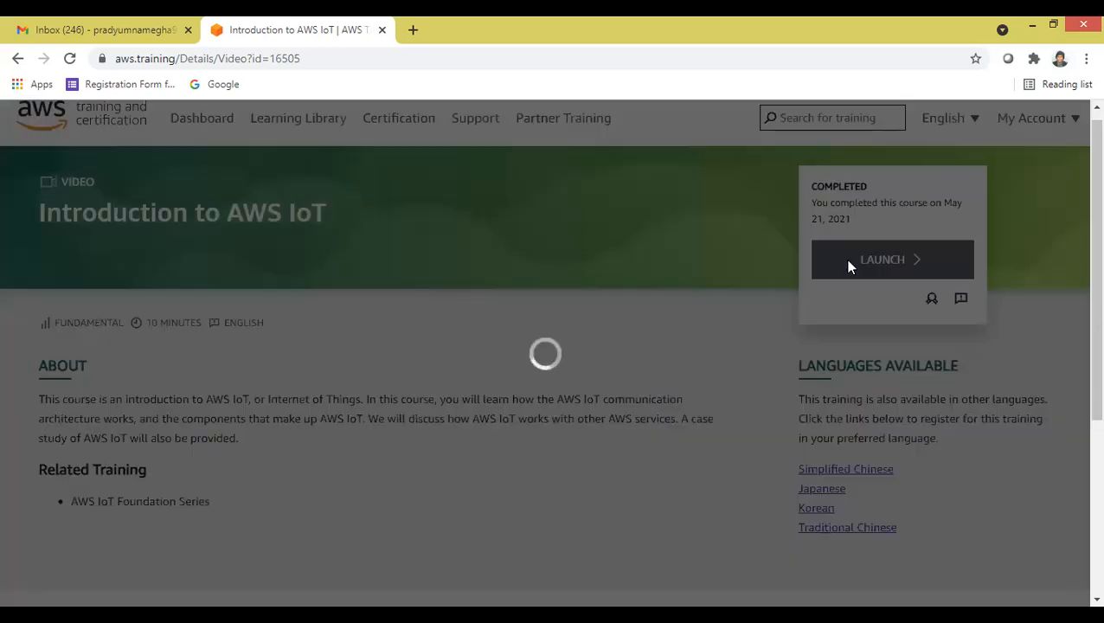
{"action": "mouse_move", "coordinate": [636, 261]}
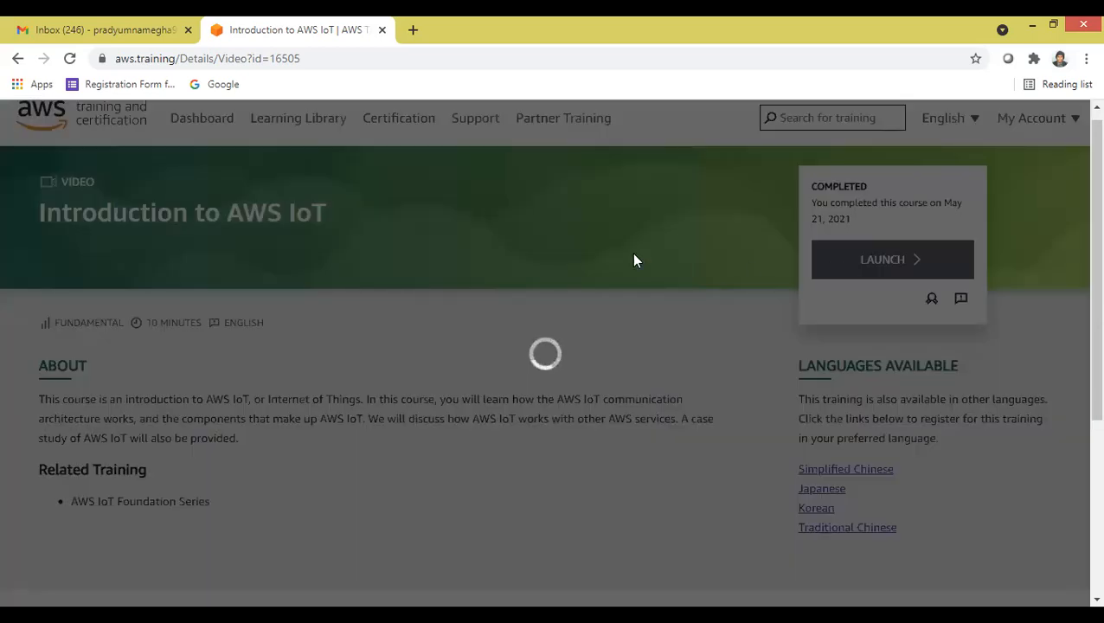
{"action": "left_click", "coordinate": [891, 260]}
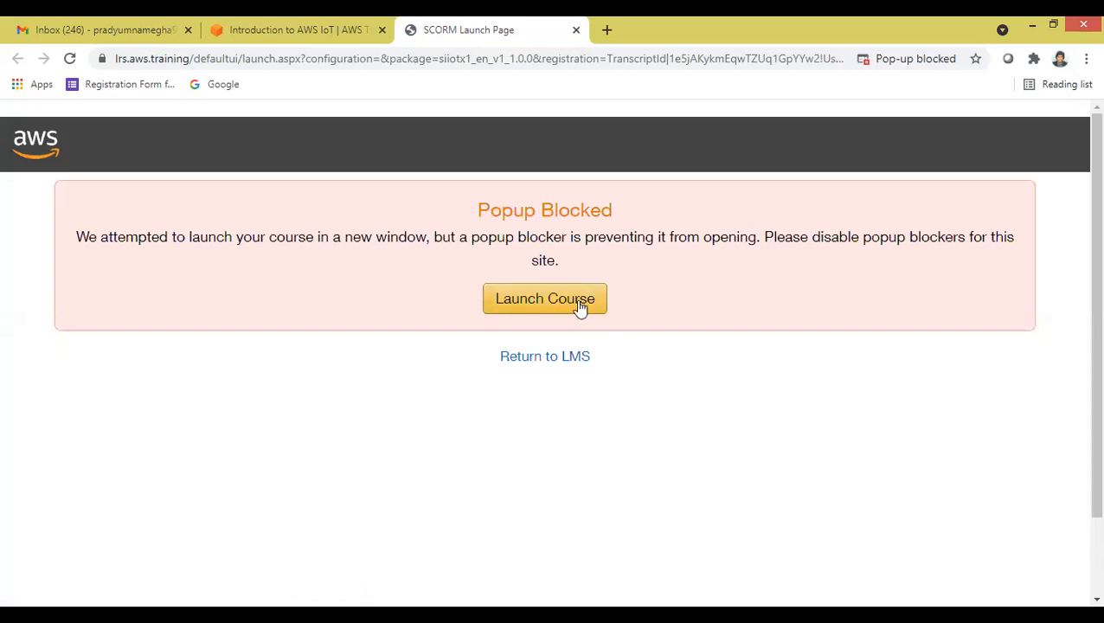
- Launch the course from the Popup Blocked page, then return to the LMS
{"action": "left_click", "coordinate": [545, 298]}
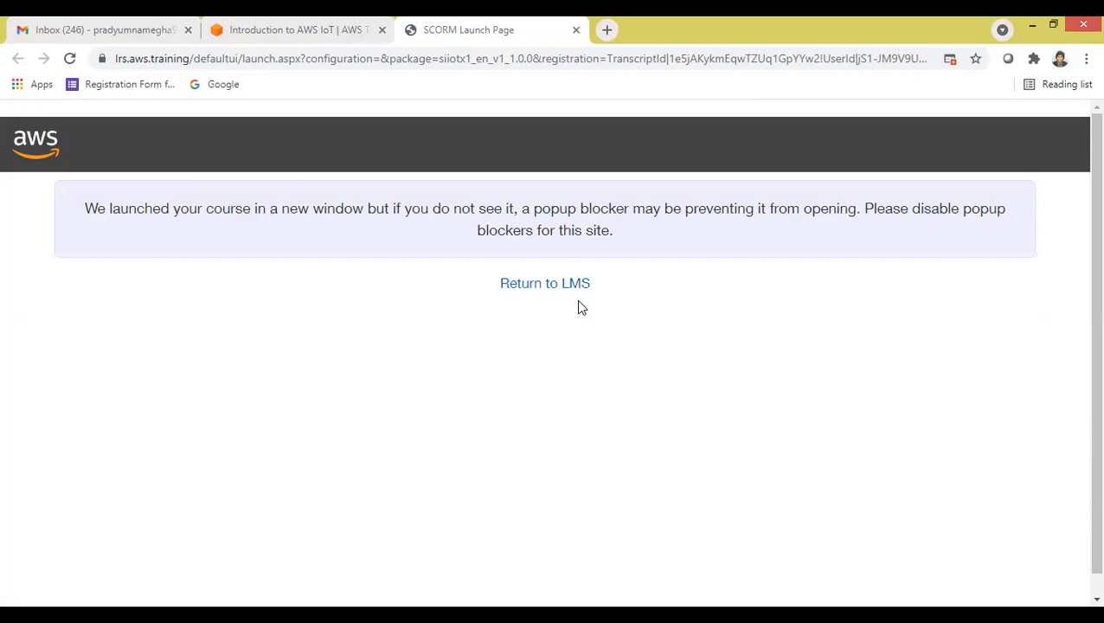
{"action": "mouse_move", "coordinate": [554, 329]}
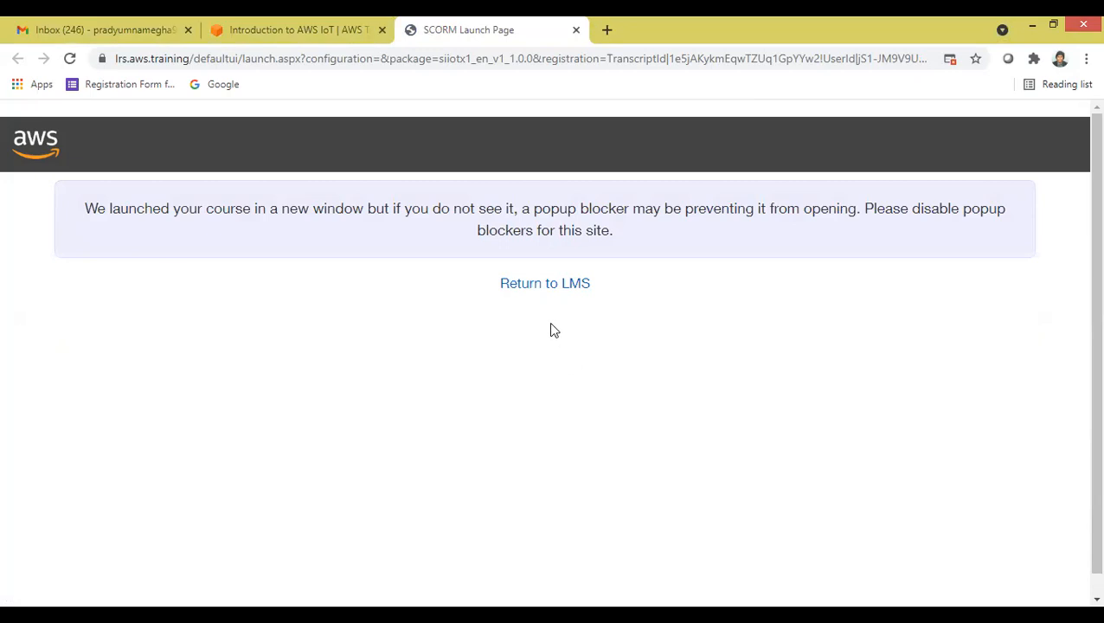
{"action": "mouse_move", "coordinate": [499, 283]}
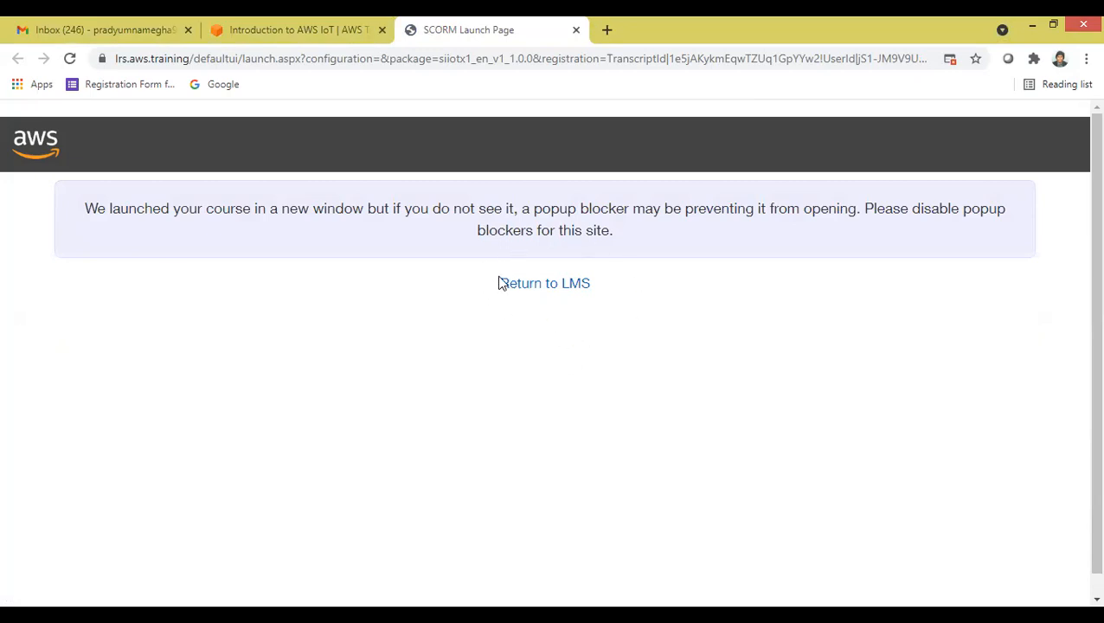
{"action": "mouse_move", "coordinate": [544, 283]}
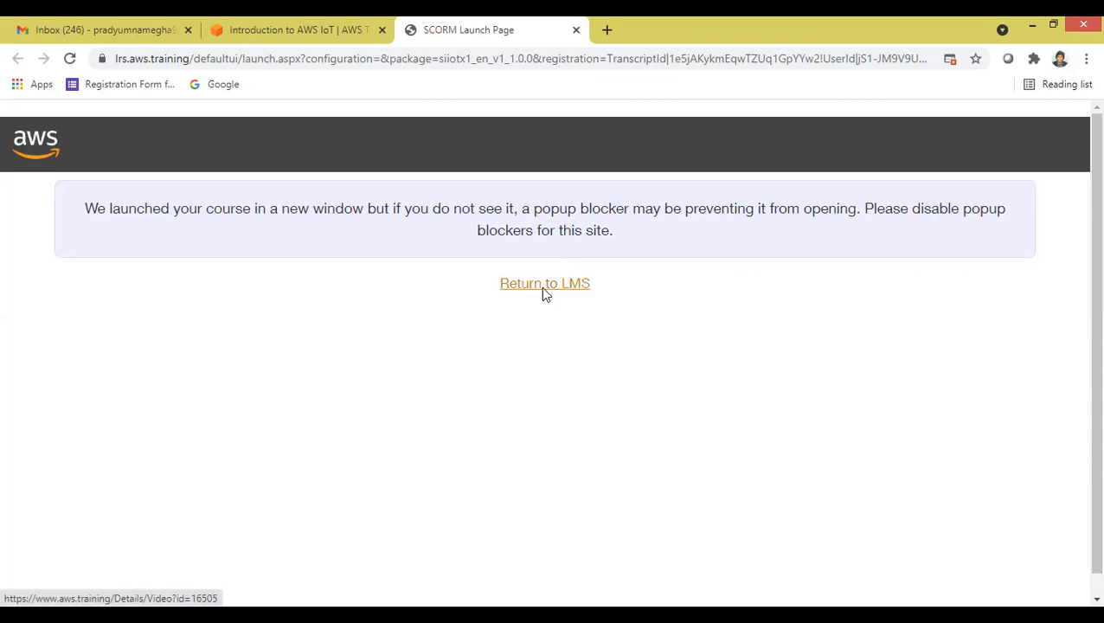
{"action": "left_click", "coordinate": [544, 283]}
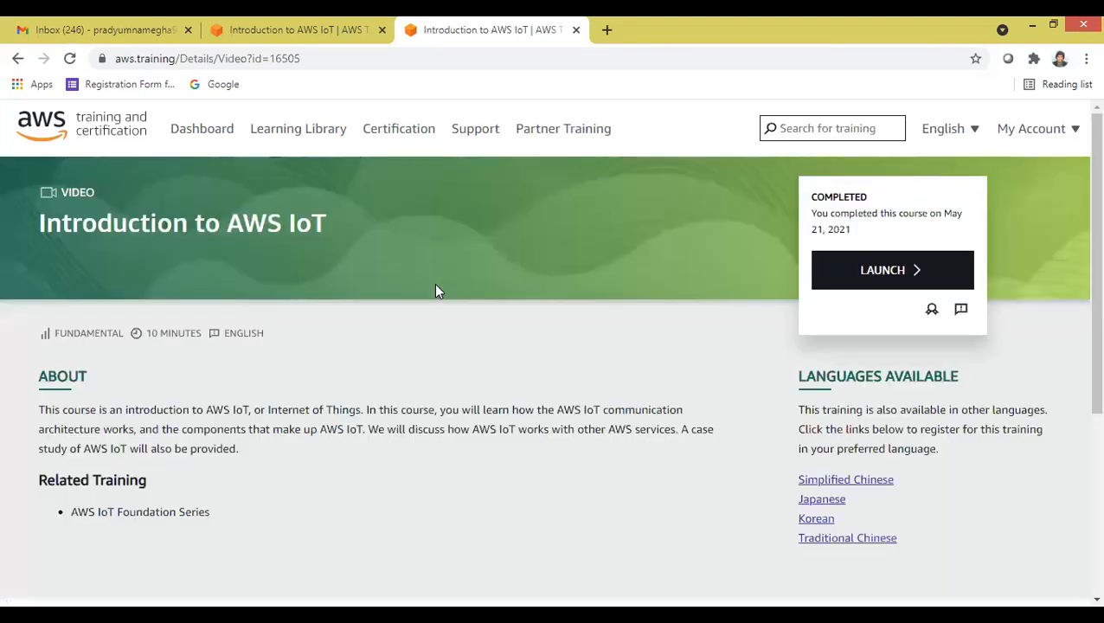
{"action": "mouse_move", "coordinate": [289, 302]}
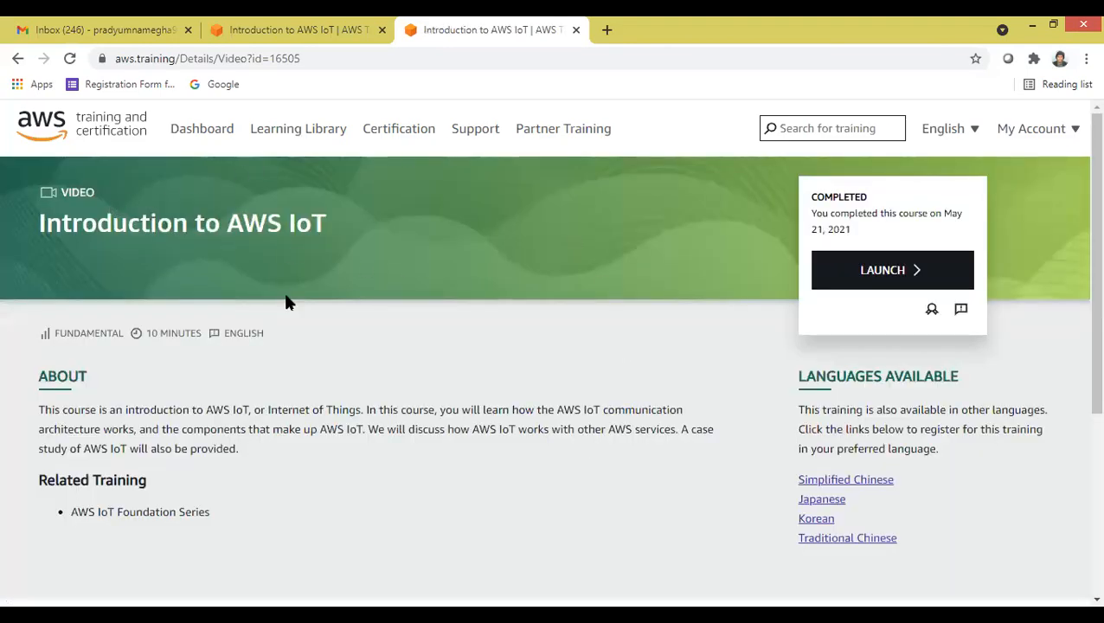
{"action": "mouse_move", "coordinate": [1059, 170]}
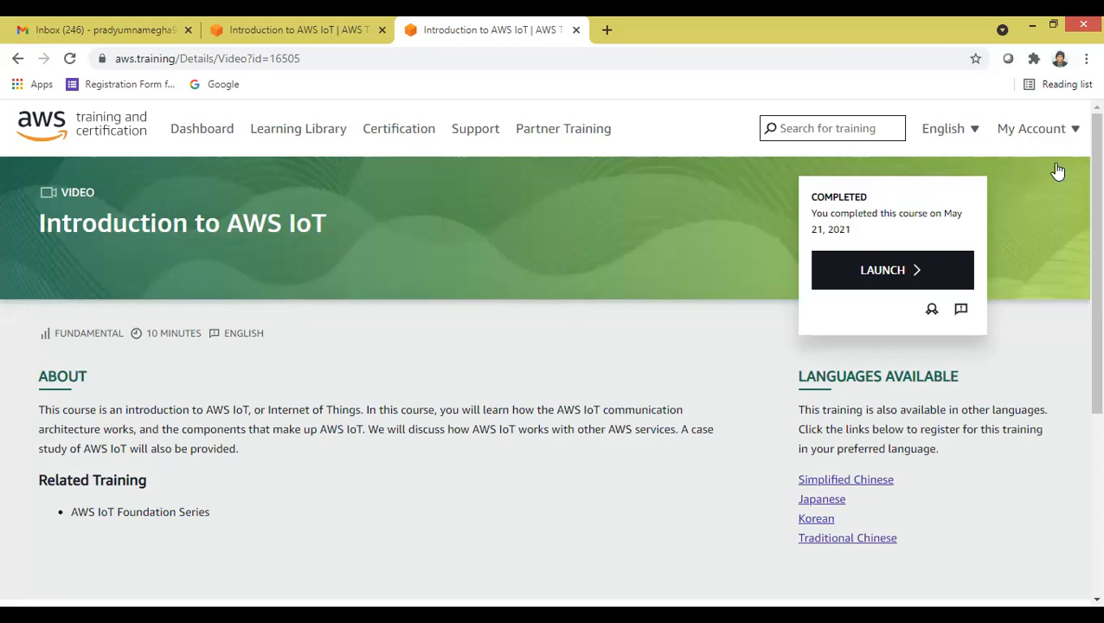
{"action": "mouse_move", "coordinate": [909, 278]}
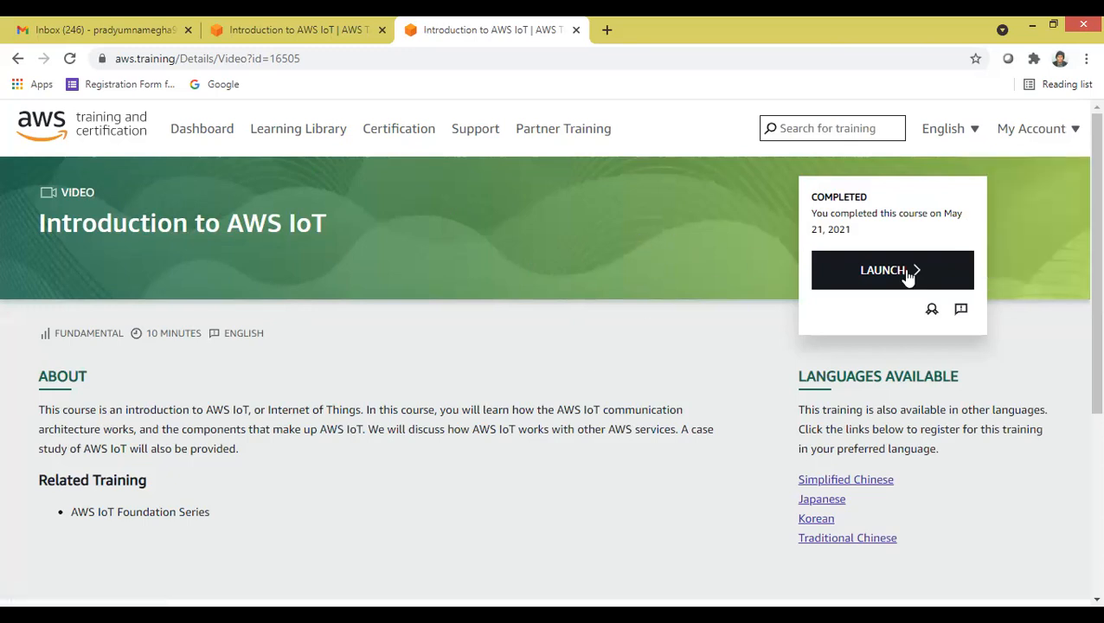
{"action": "mouse_move", "coordinate": [932, 309]}
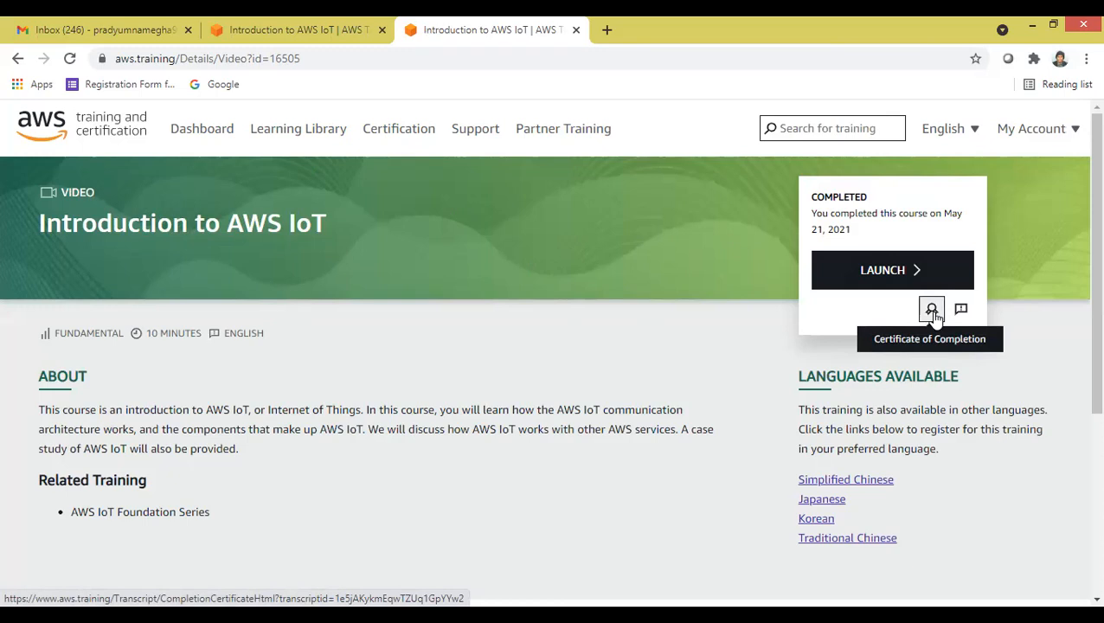
- Open the Certificate of Completion for Introduction to AWS IoT, dated 21 May 2021
{"action": "left_click", "coordinate": [932, 309]}
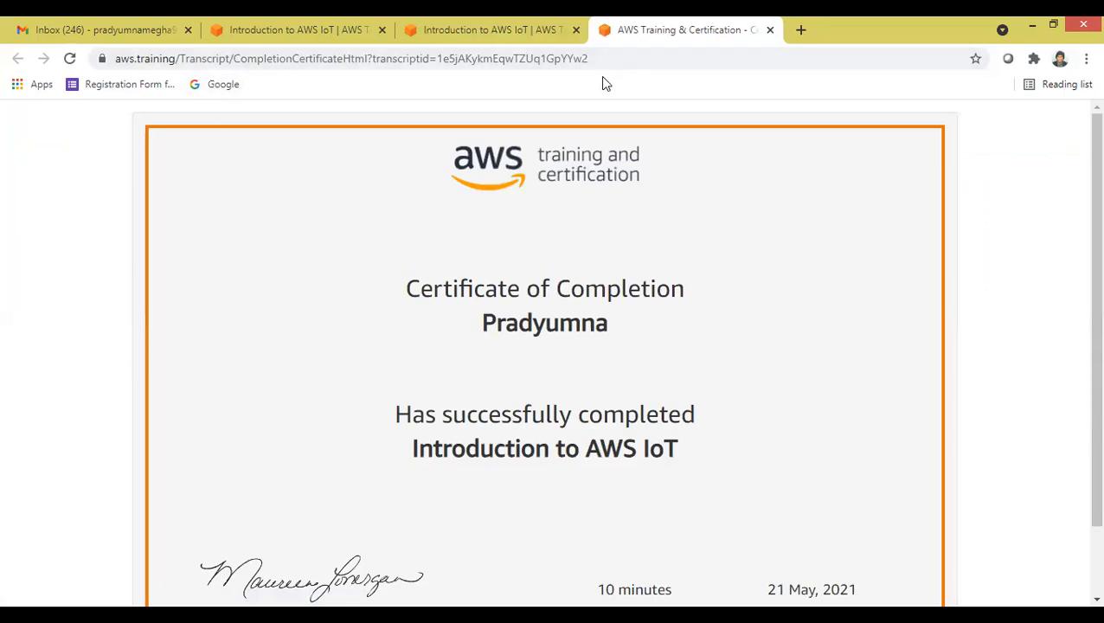
{"action": "mouse_move", "coordinate": [423, 325]}
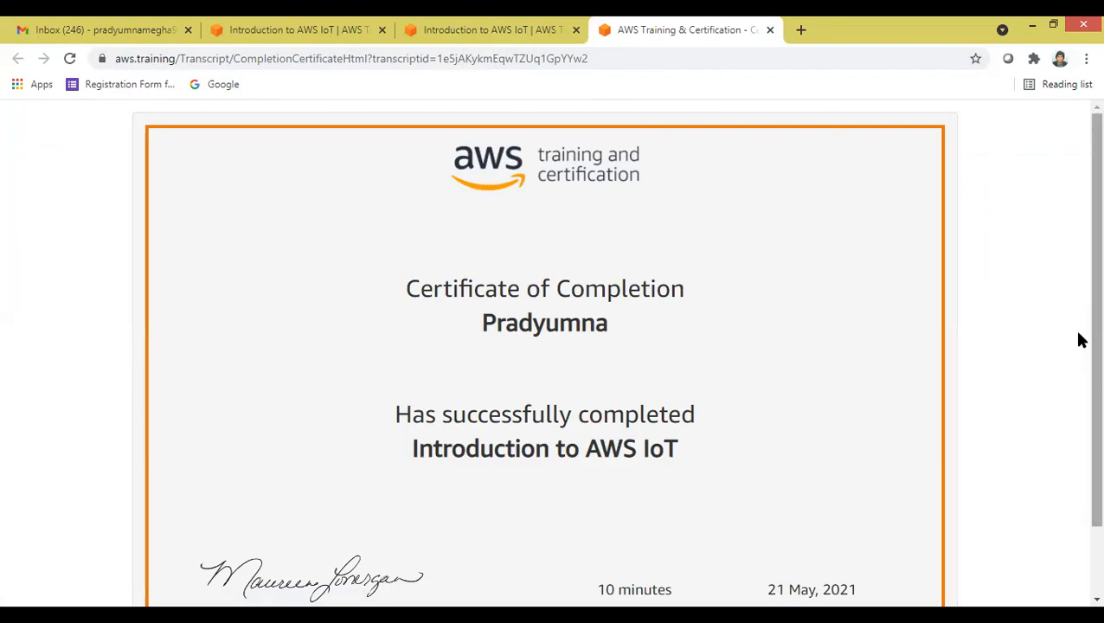
- Scroll through the certificate's duration and completion date, then open its print preview
{"action": "scroll", "scroll_direction": "down", "scroll_amount": 3}
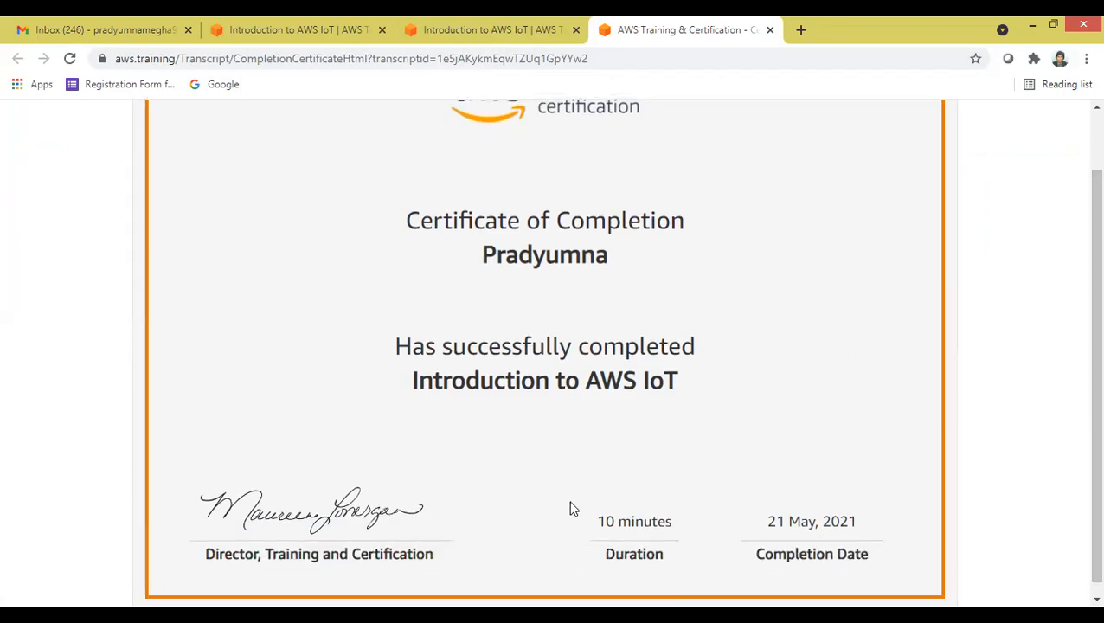
{"action": "mouse_move", "coordinate": [1082, 463]}
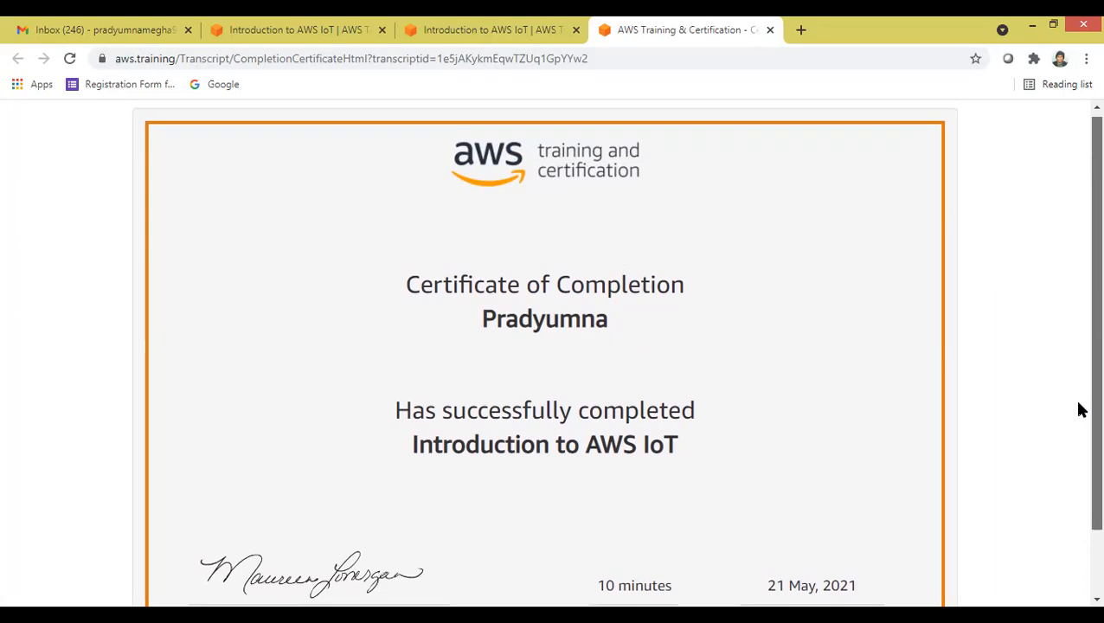
{"action": "scroll", "scroll_direction": "down", "scroll_amount": 3}
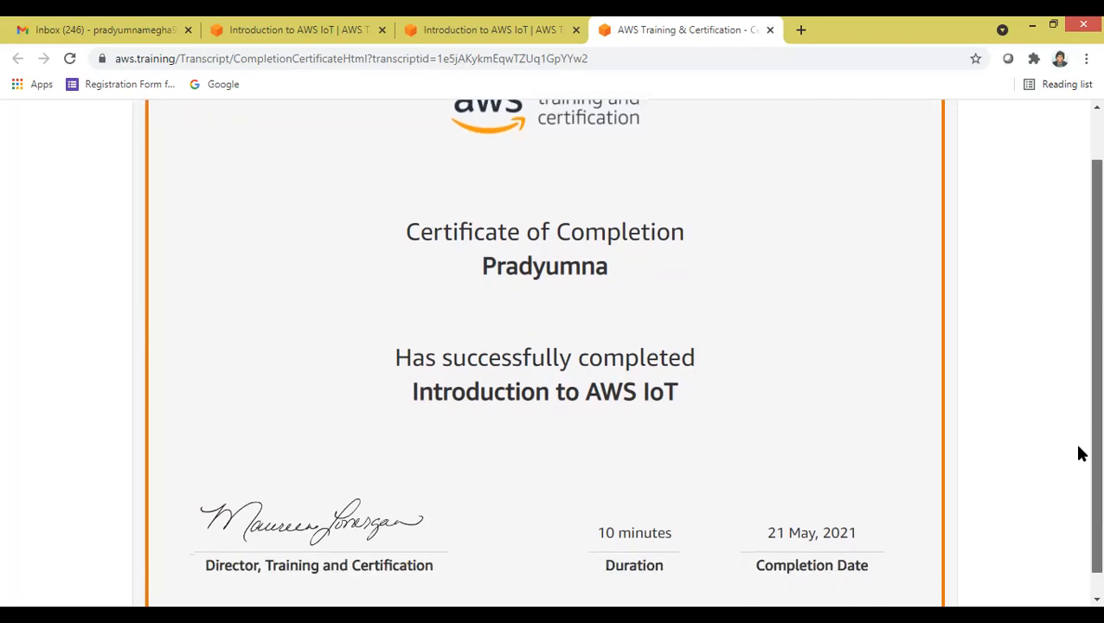
{"action": "mouse_move", "coordinate": [383, 280]}
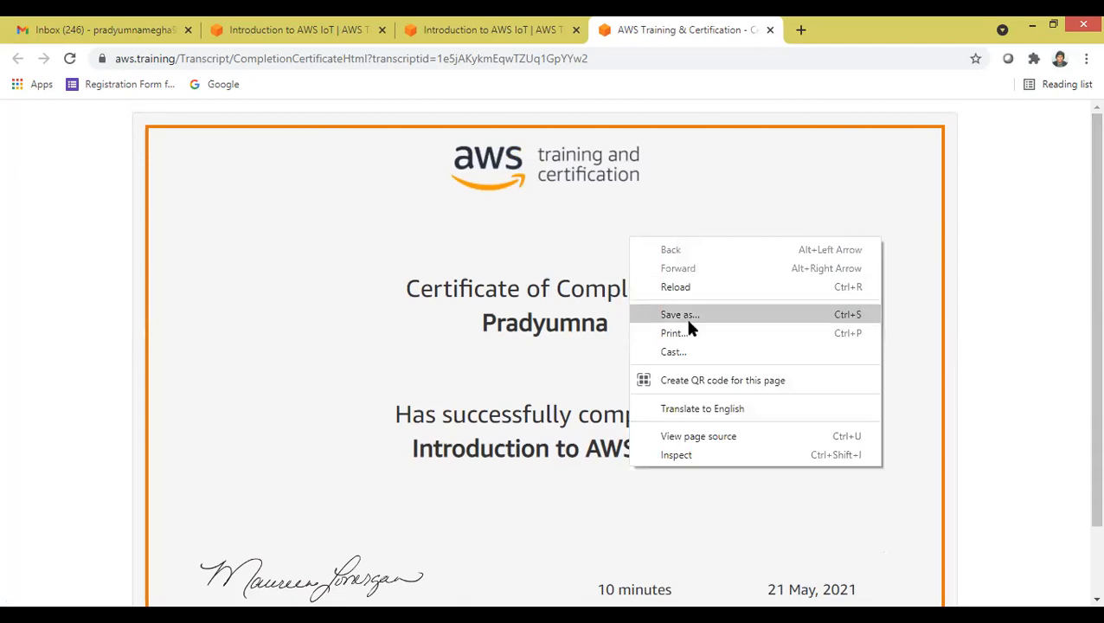
{"action": "left_click", "coordinate": [679, 314]}
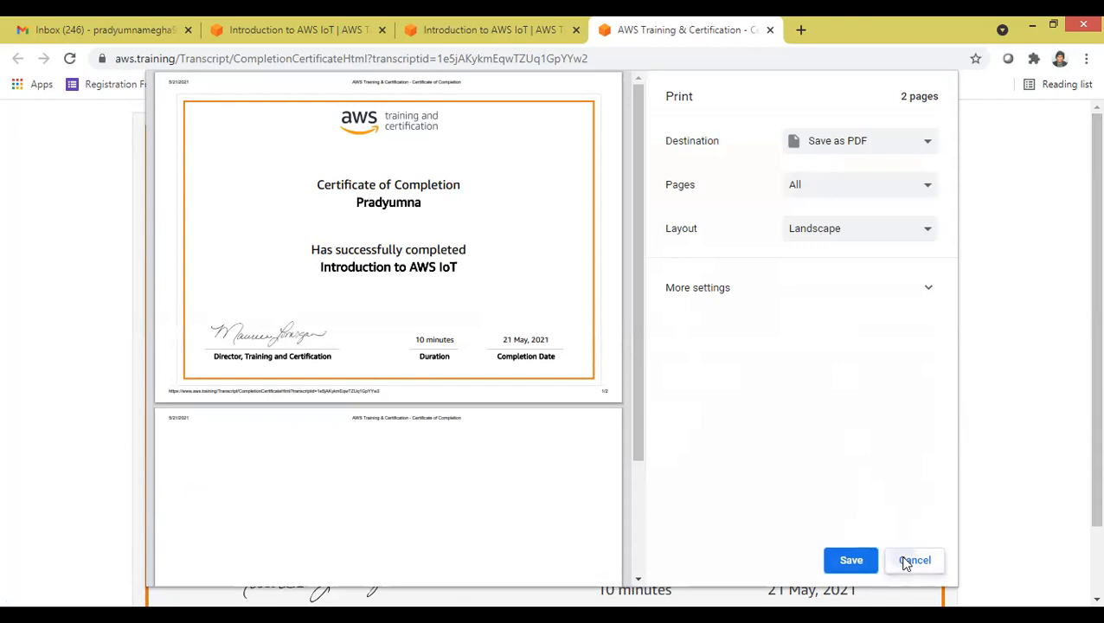
- Cancel the landscape PDF print preview without saving and switch to the Gmail inbox
{"action": "left_click", "coordinate": [915, 560]}
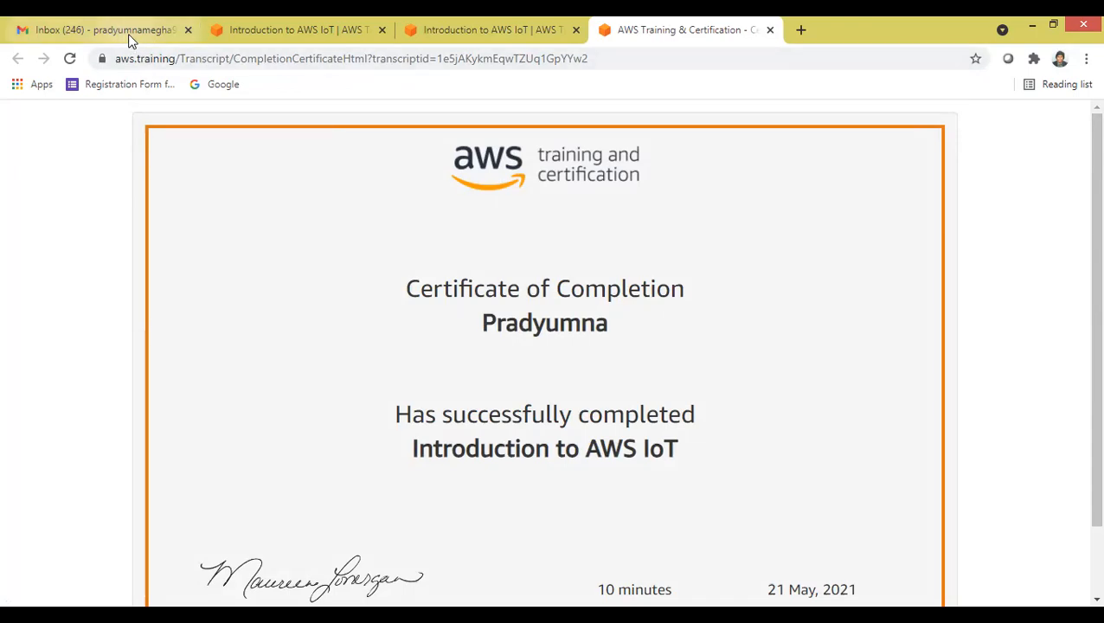
{"action": "left_click", "coordinate": [104, 29]}
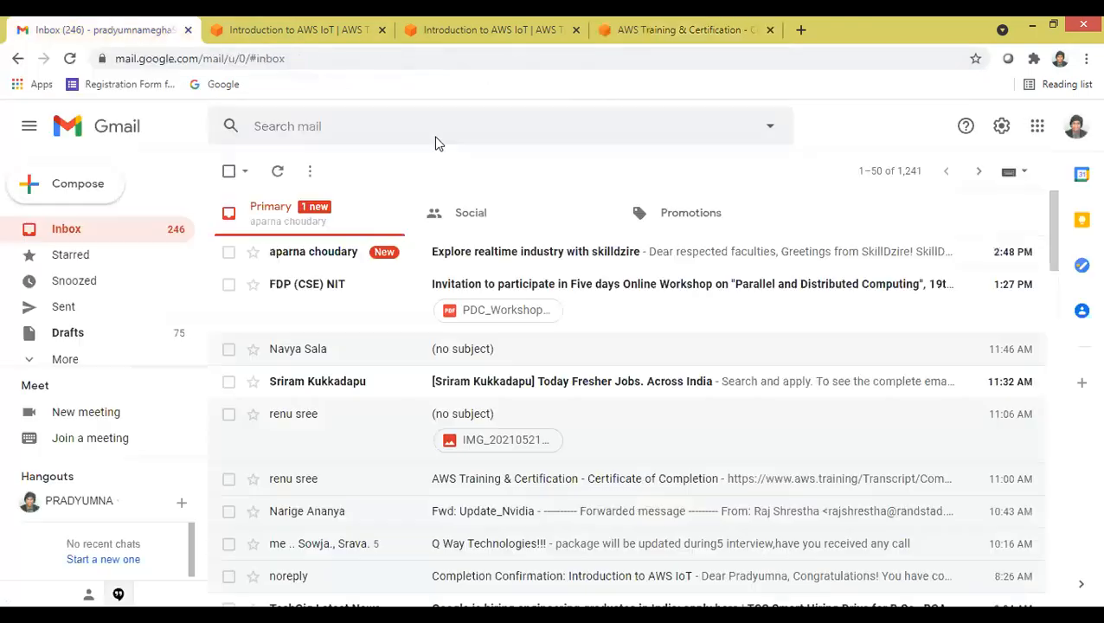
{"action": "mouse_move", "coordinate": [351, 260]}
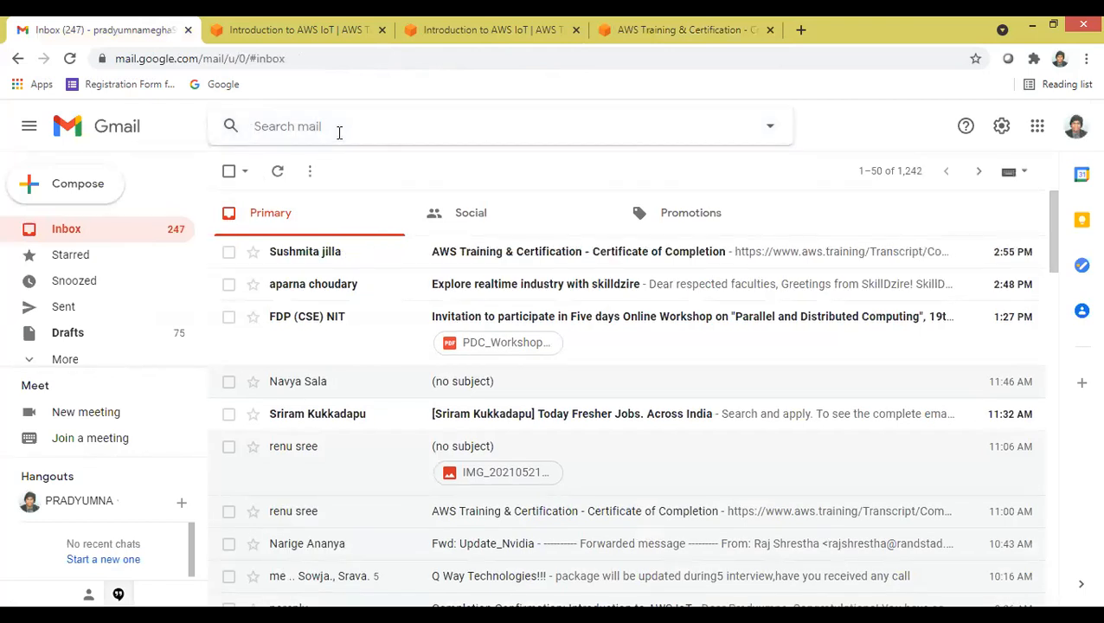
- Type 'prad' into Gmail's search box to bring up matching contact and message suggestions
{"action": "type", "text": "pradyumna"}
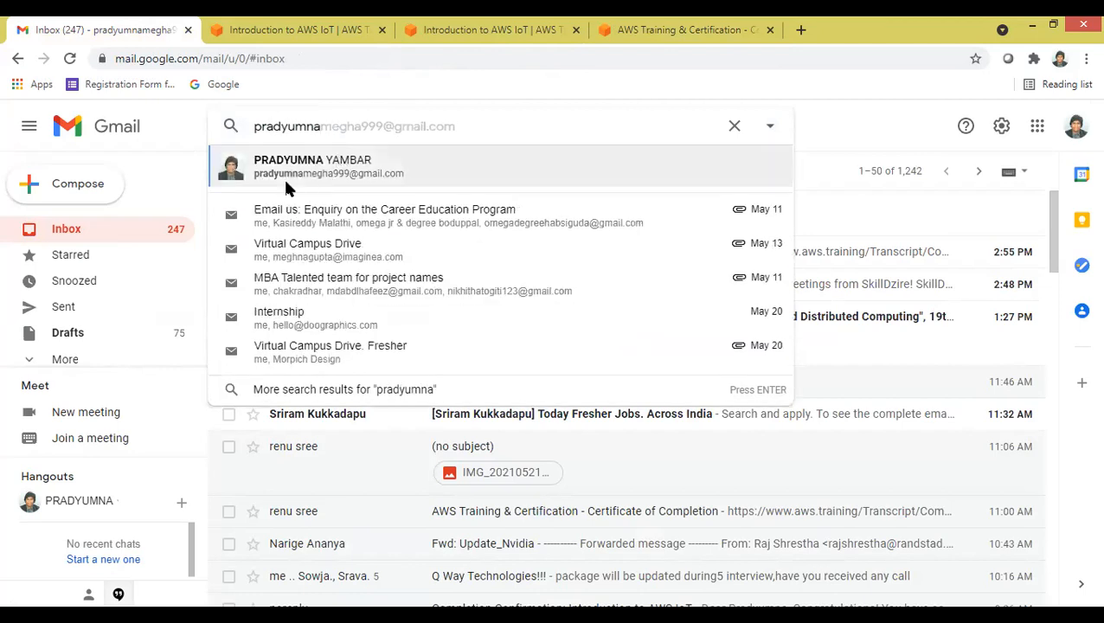
{"action": "mouse_move", "coordinate": [301, 186]}
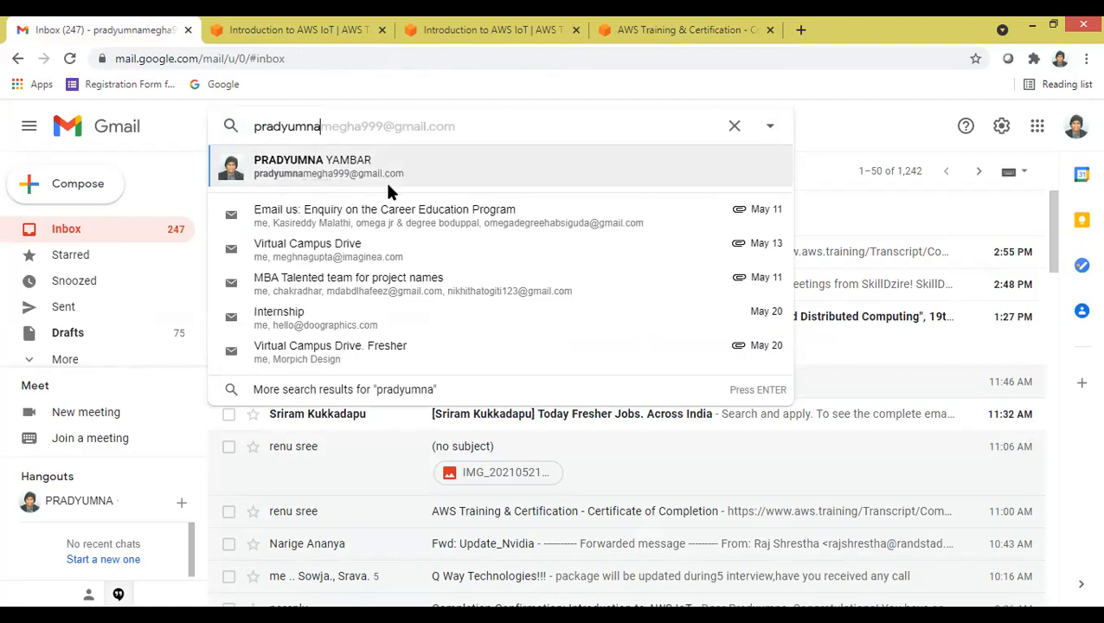
{"action": "mouse_move", "coordinate": [389, 176]}
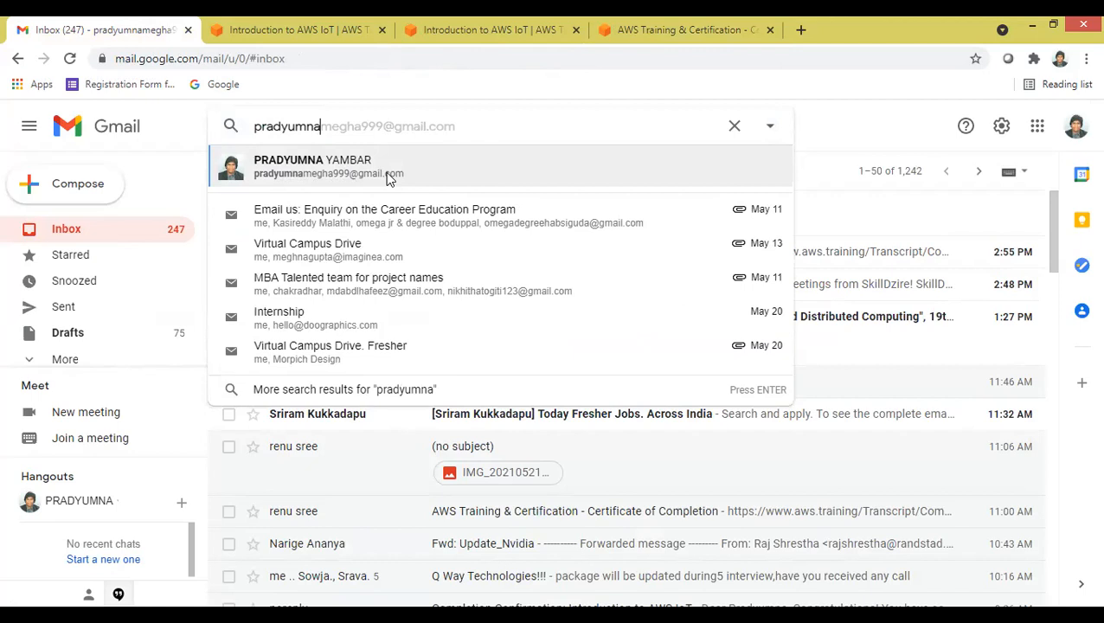
{"action": "mouse_move", "coordinate": [443, 93]}
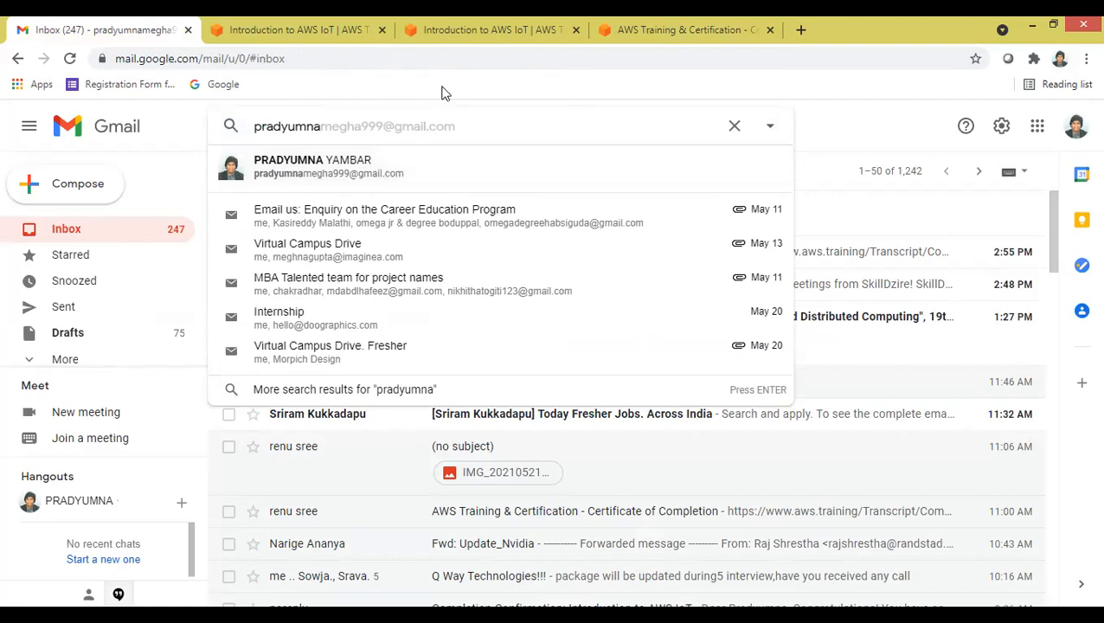